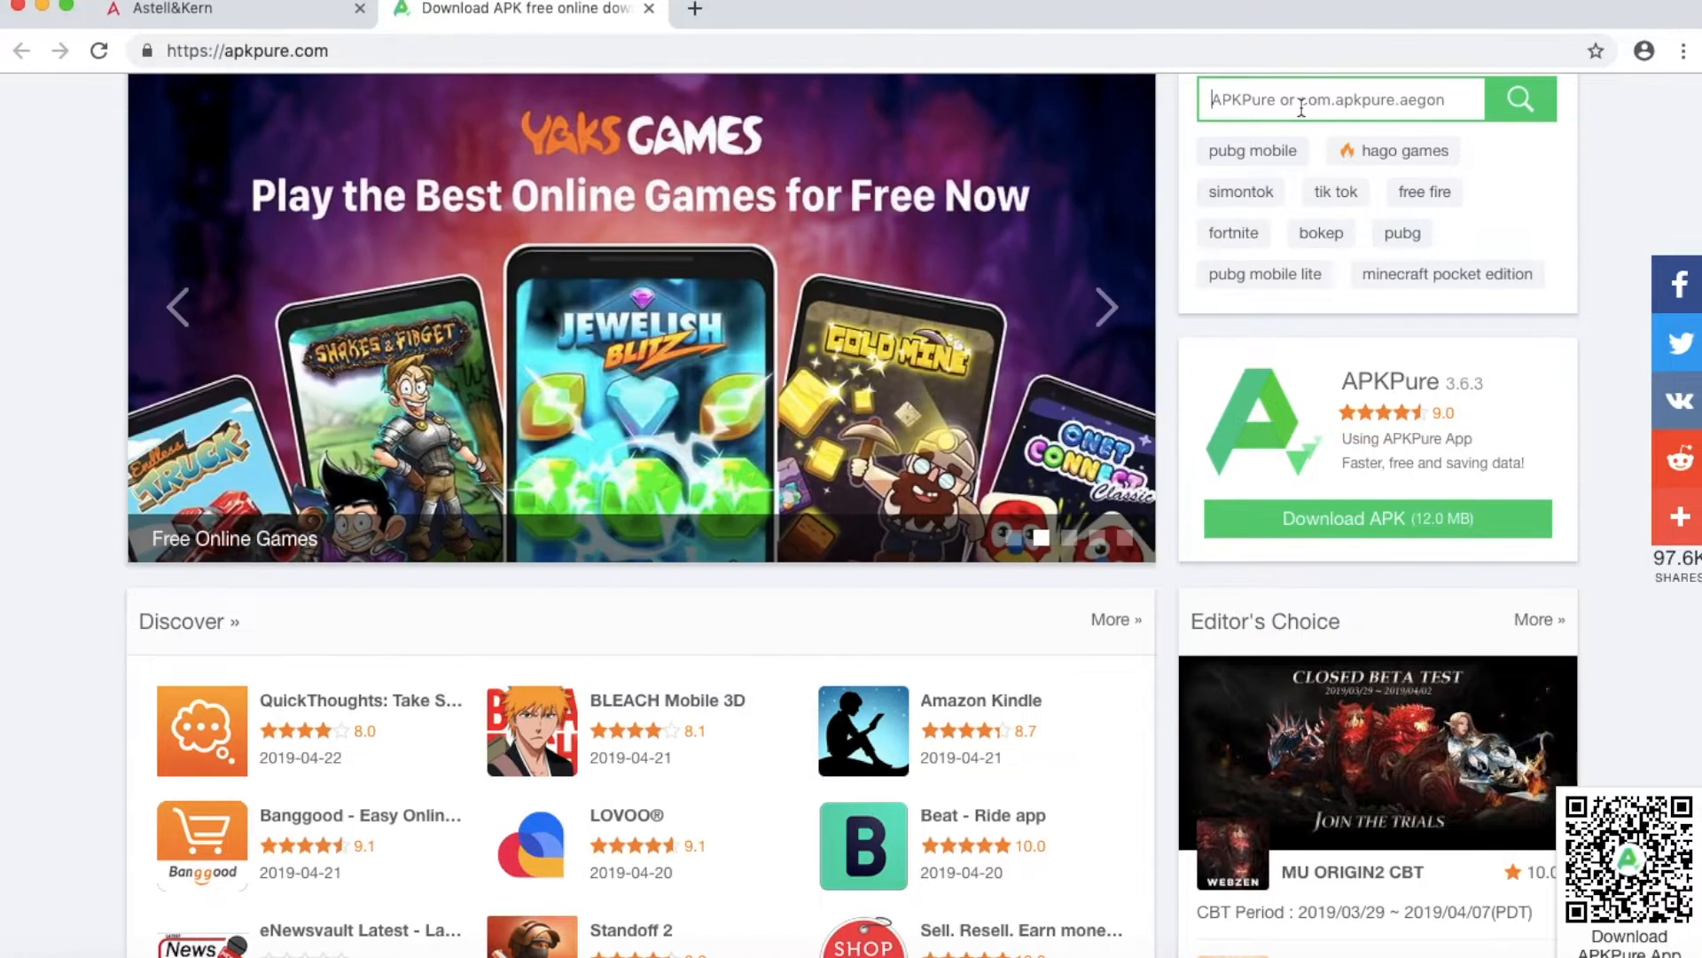
Step: Search APKPure and start downloading the MX Player APK
{"action": "type", "text": "spotify"}
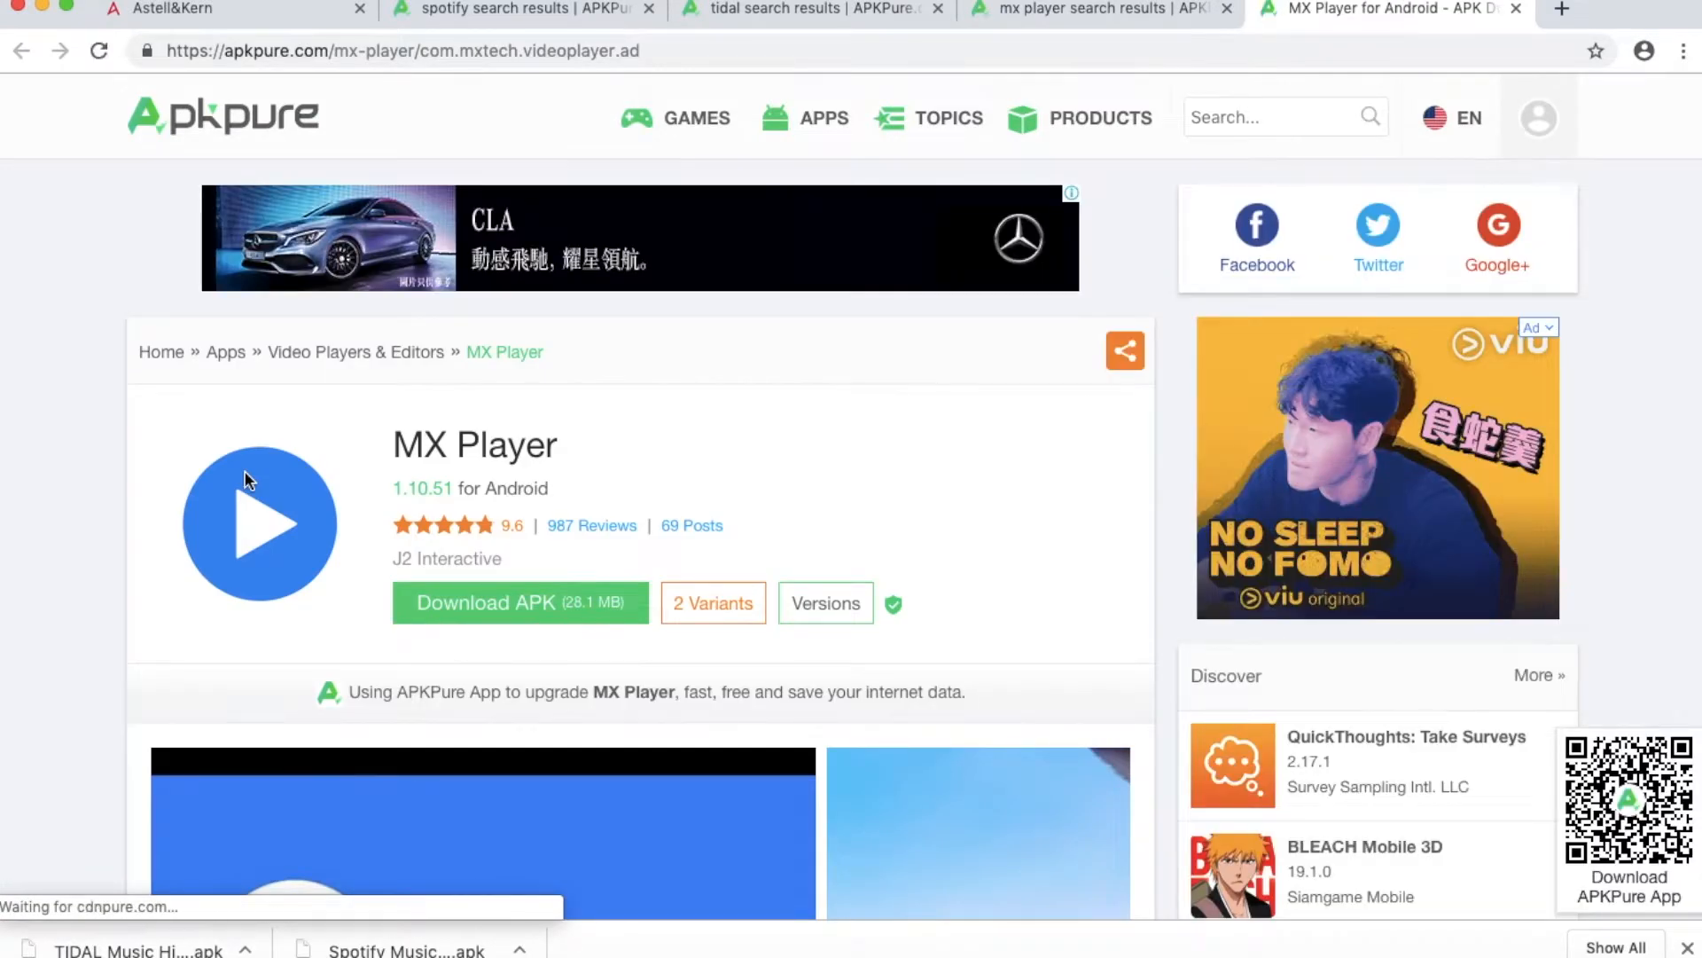
{"action": "left_click", "coordinate": [518, 603]}
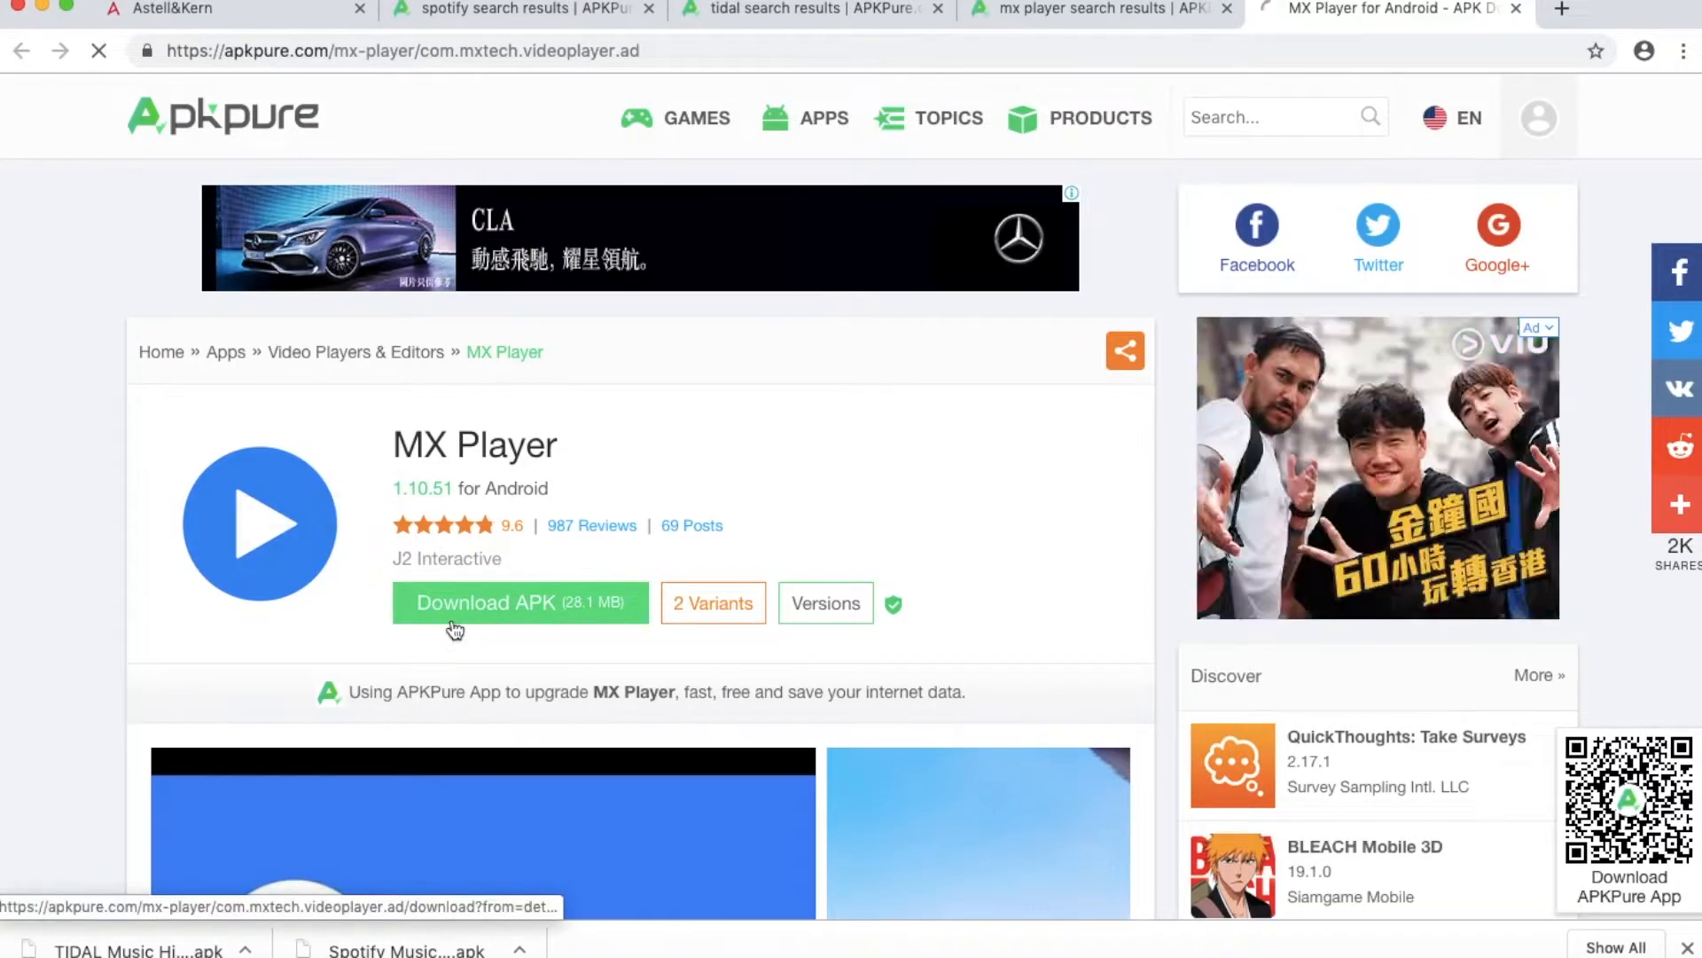
{"action": "left_click", "coordinate": [519, 603]}
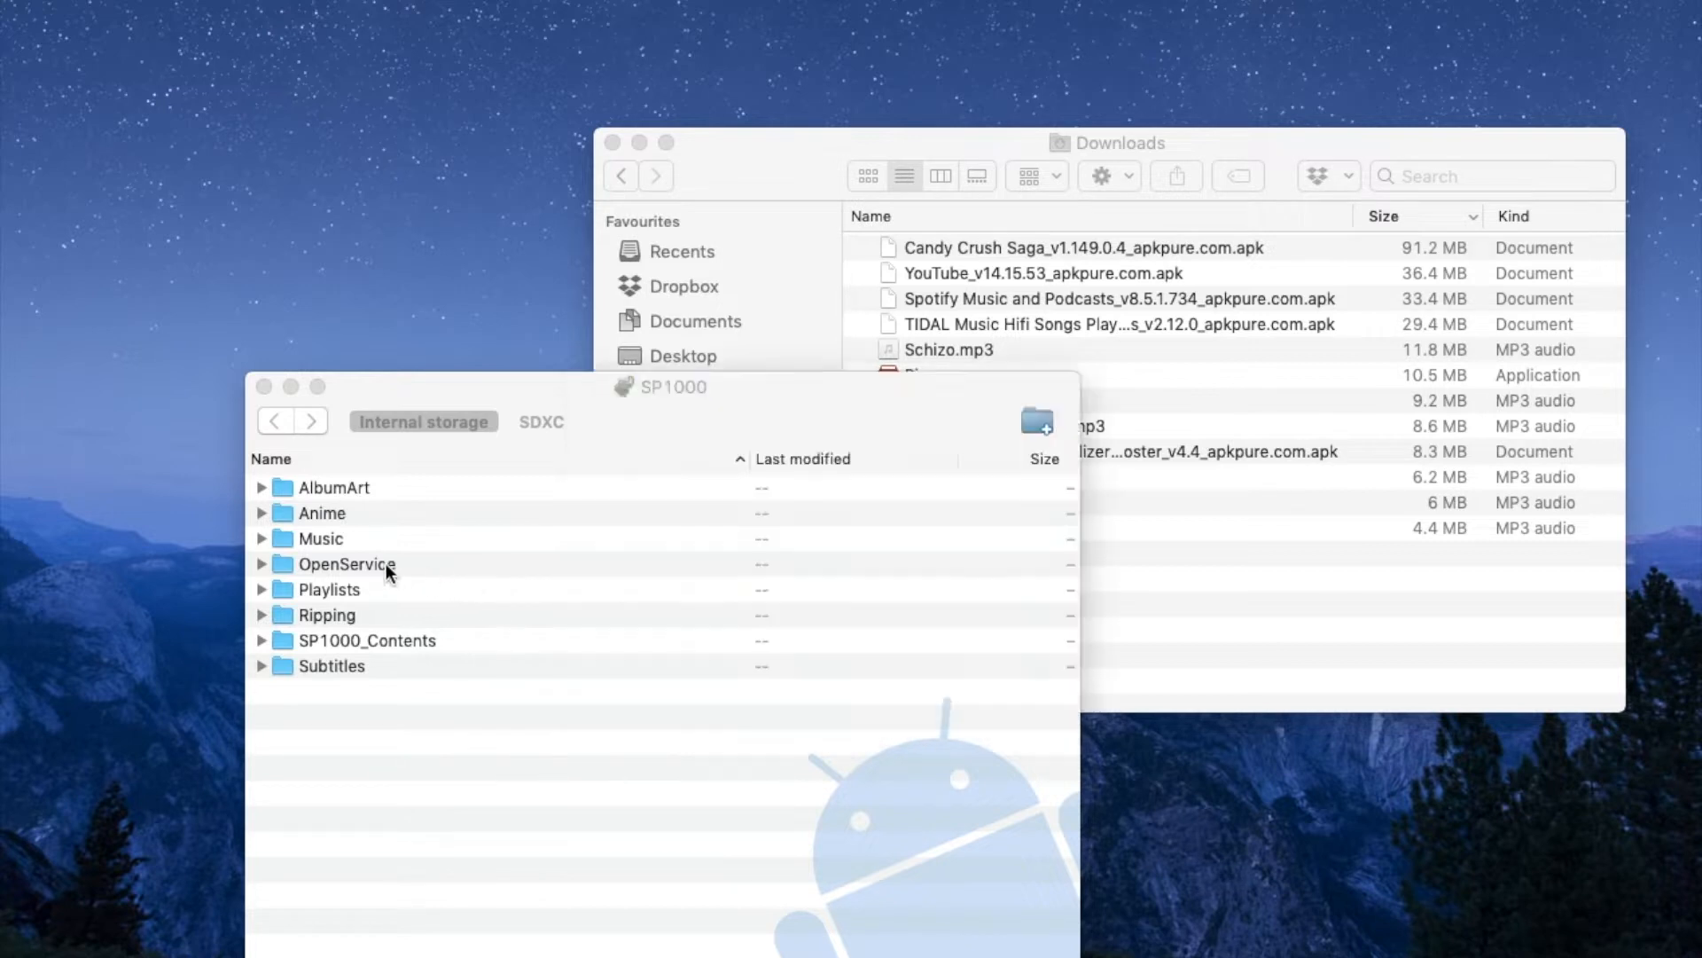
Step: In OpenService, delete the old TIDAL APK and add the Spotify and TIDAL APKs
{"action": "double_click", "coordinate": [348, 564]}
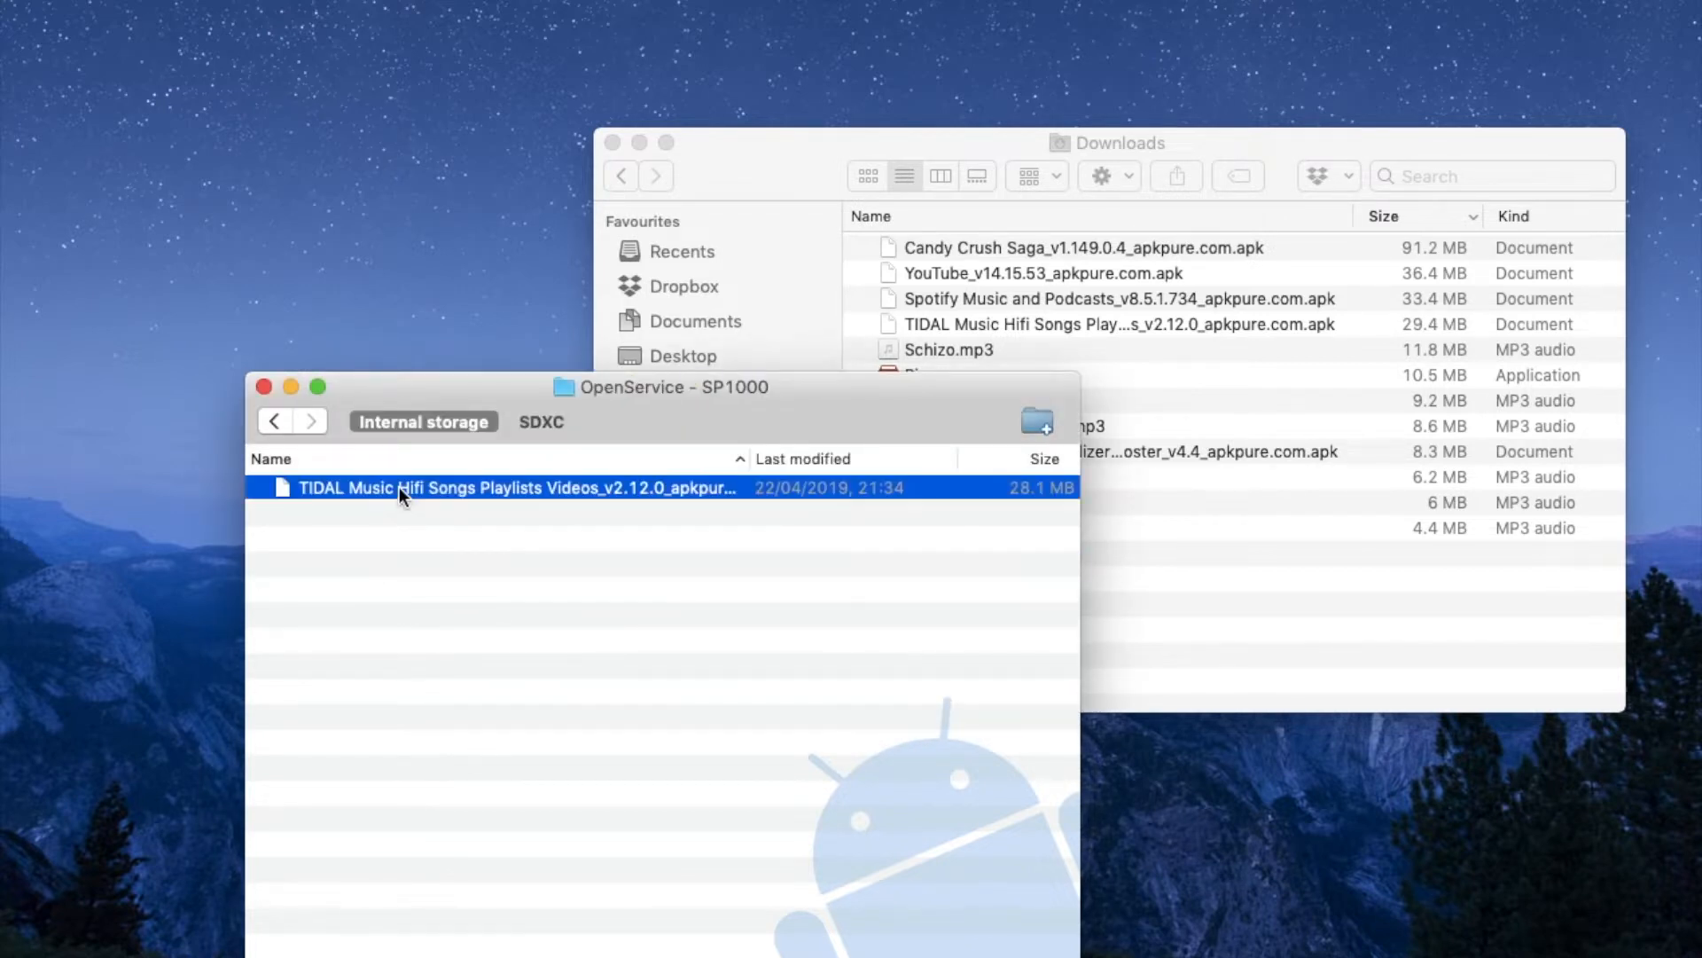
{"action": "right_click", "coordinate": [511, 488]}
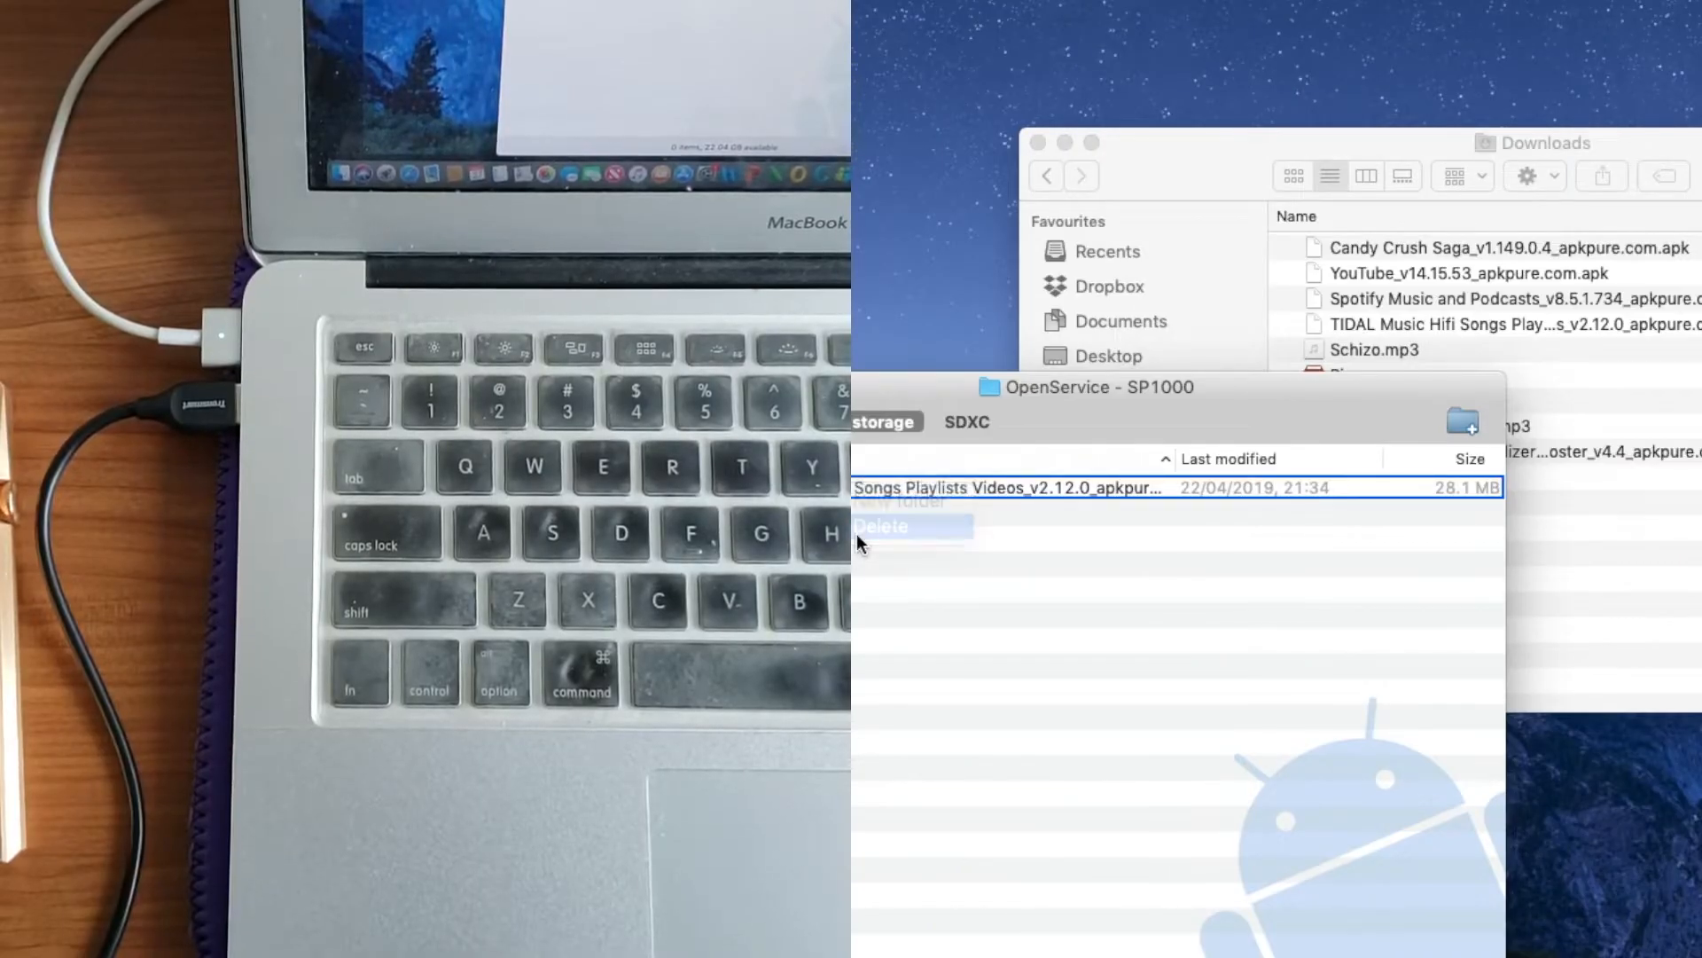
{"action": "left_click", "coordinate": [880, 527]}
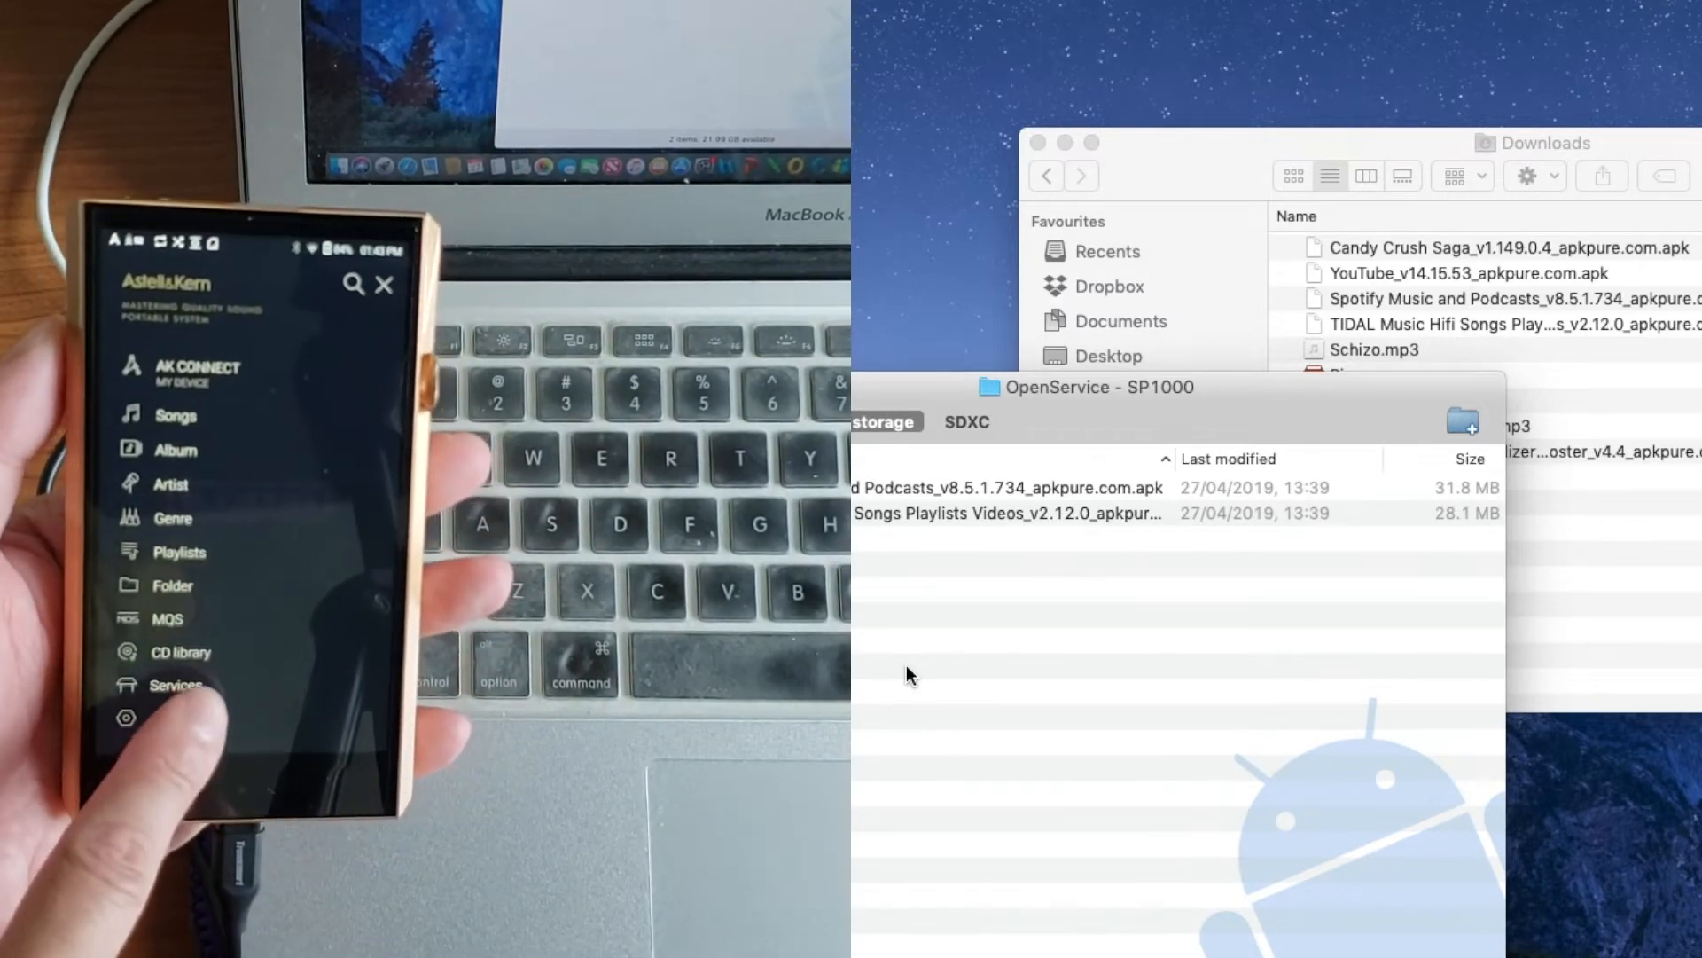
{"action": "left_click", "coordinate": [177, 684]}
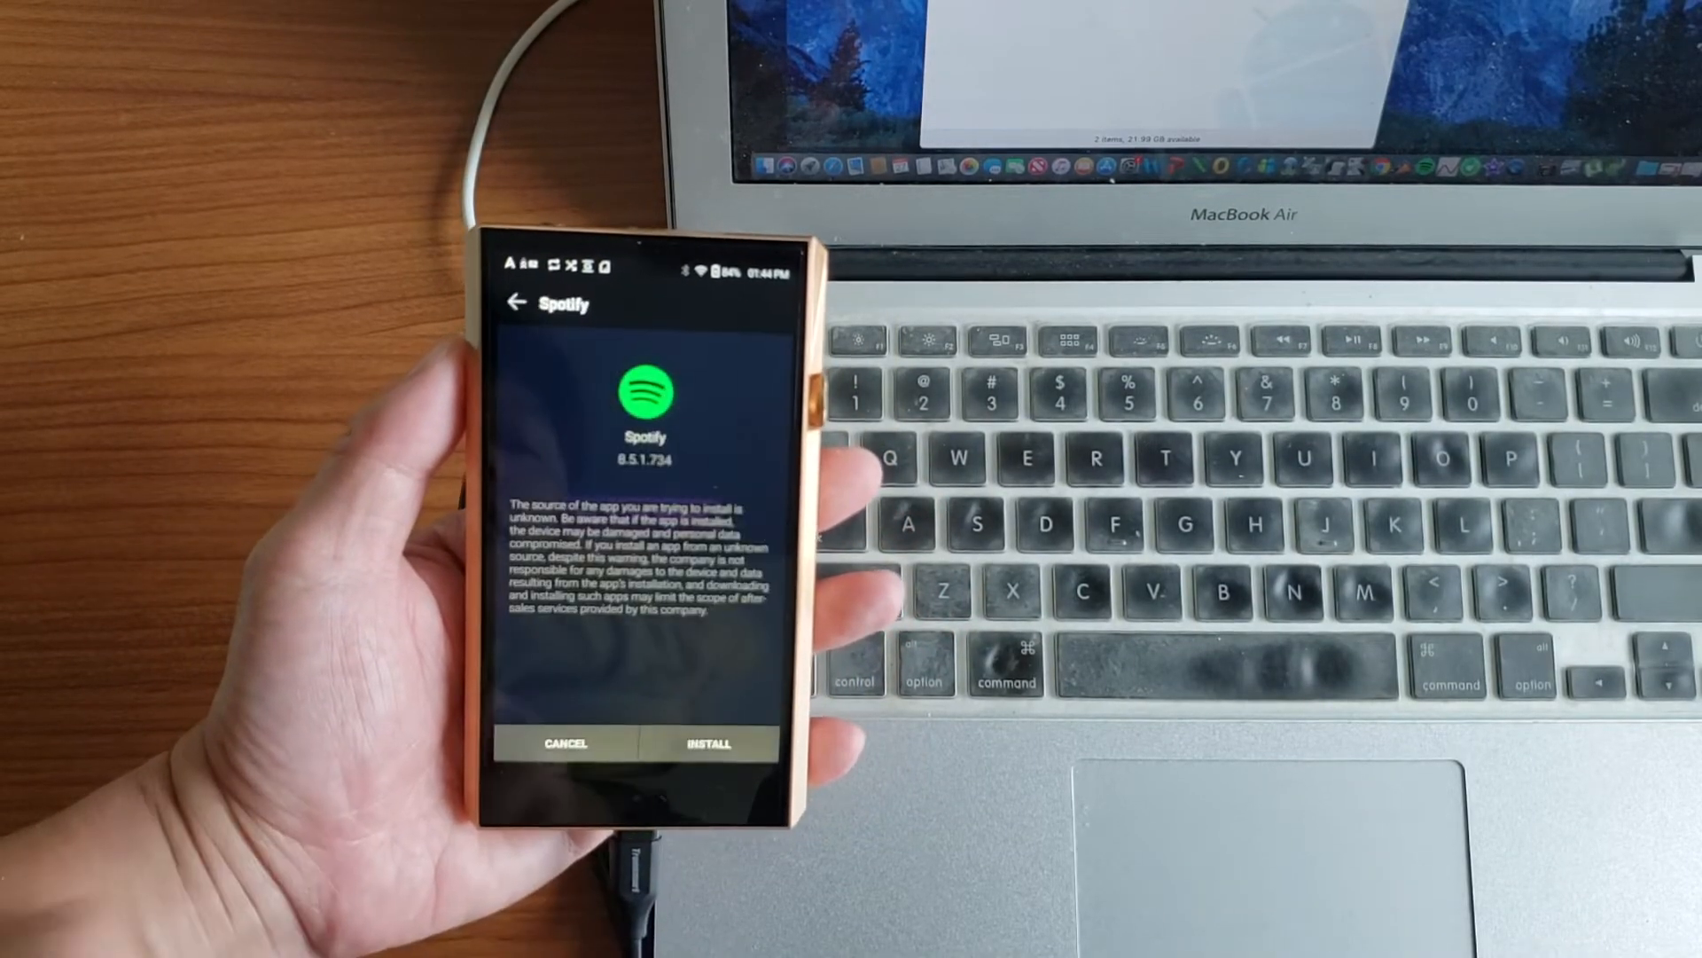
Step: Install Spotify 8.5.1.734 on the SP1000, then open Services from the main menu
{"action": "left_click", "coordinate": [705, 744]}
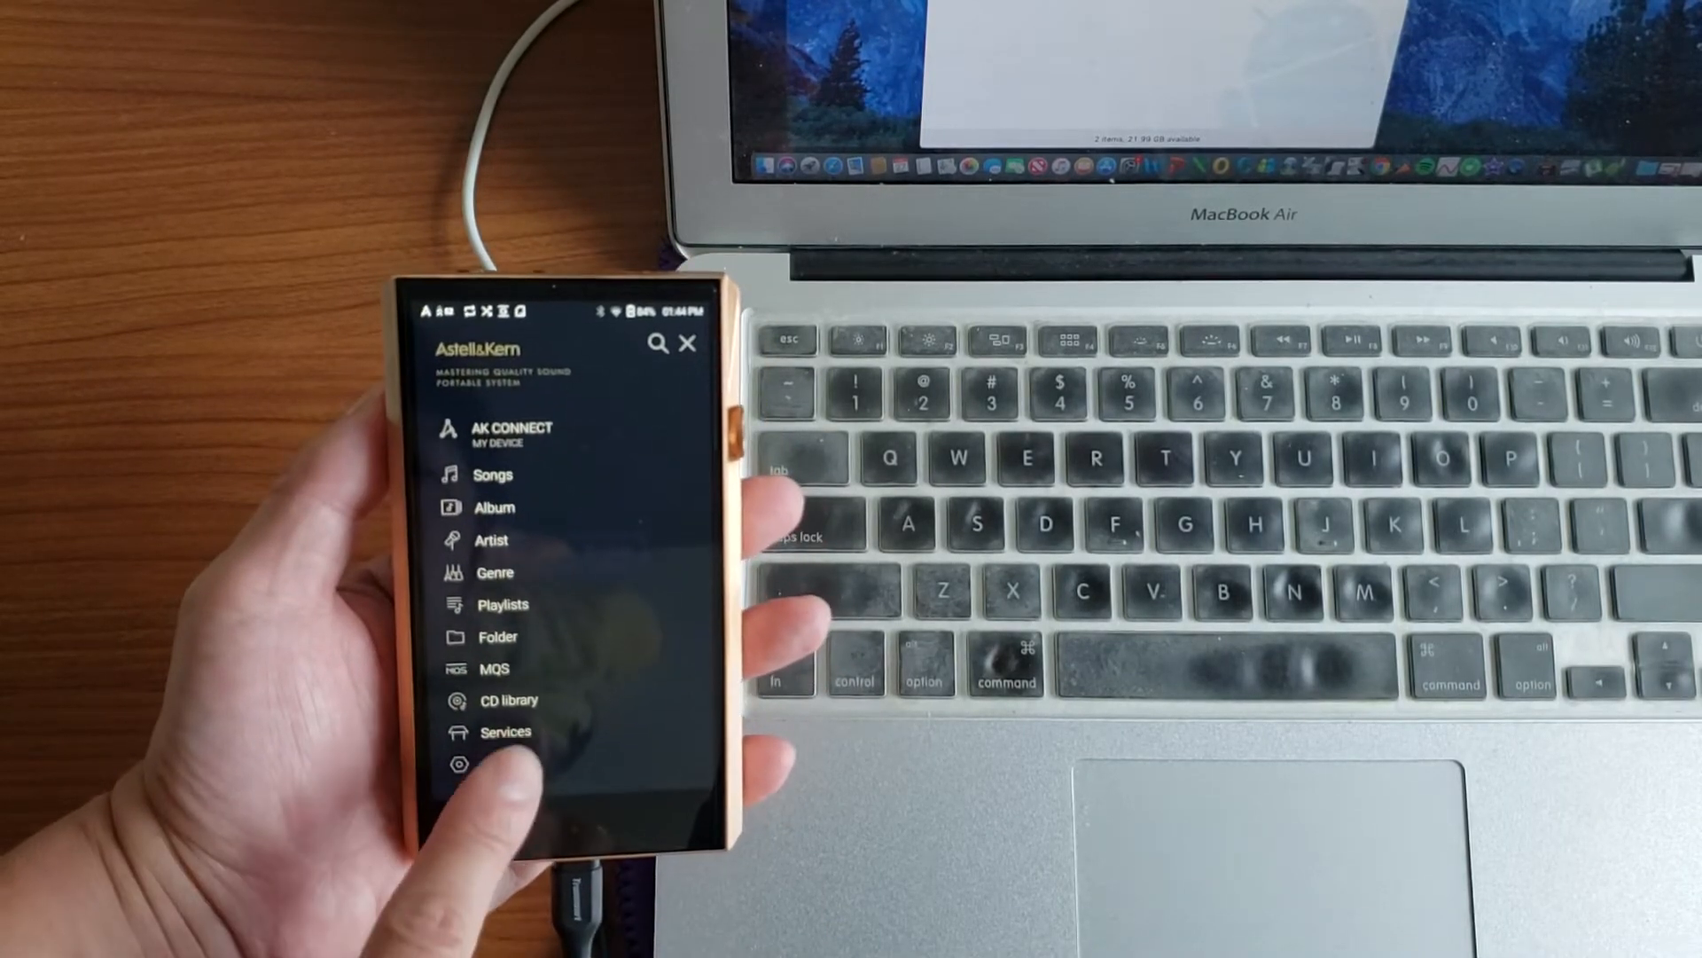
{"action": "left_click", "coordinate": [506, 730]}
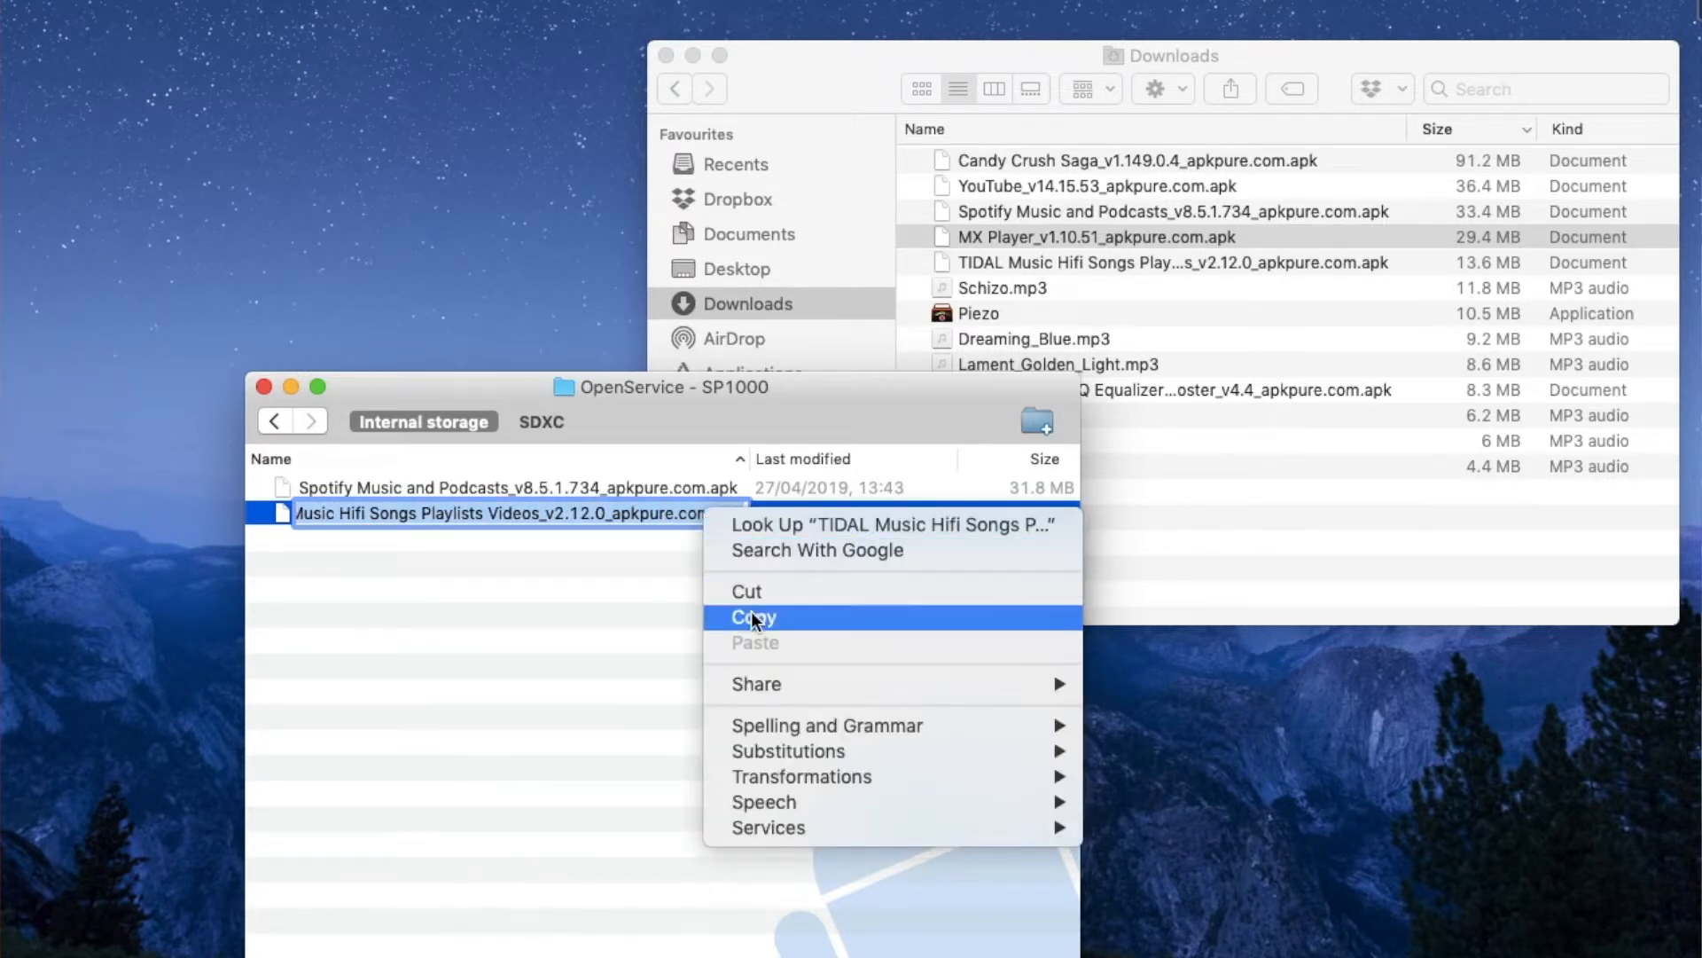
Step: Copy the TIDAL APK's filename in OpenService, then return to the Downloads window
{"action": "left_click", "coordinate": [751, 617]}
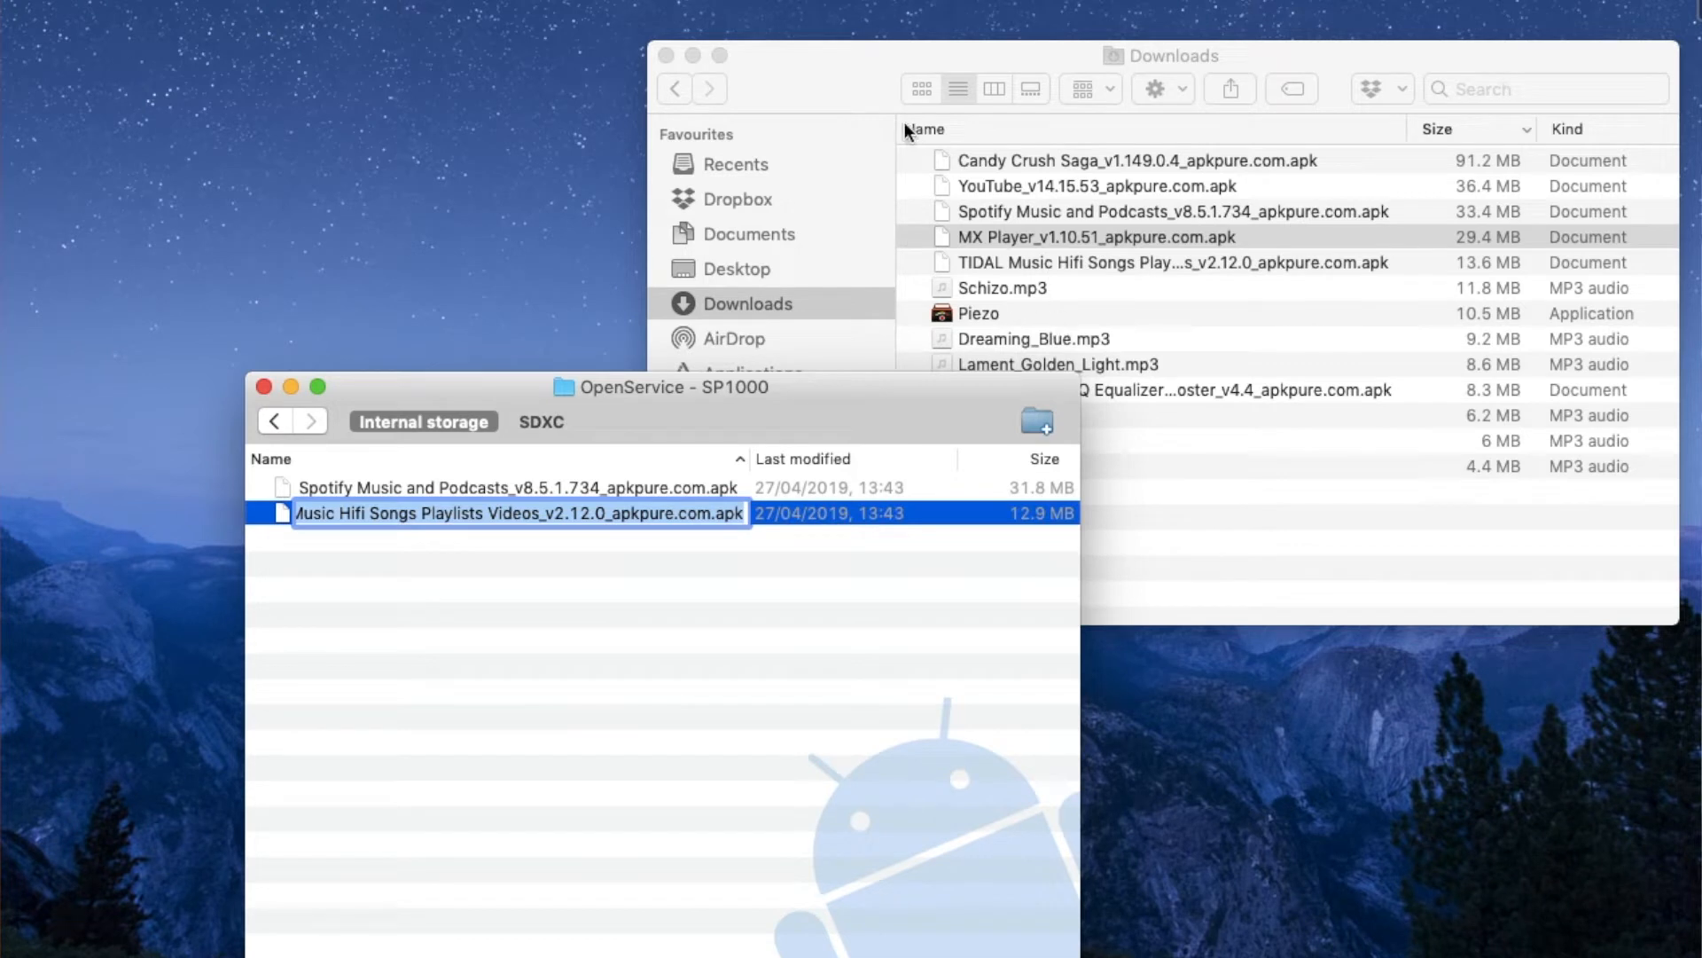
{"action": "left_click", "coordinate": [1086, 237]}
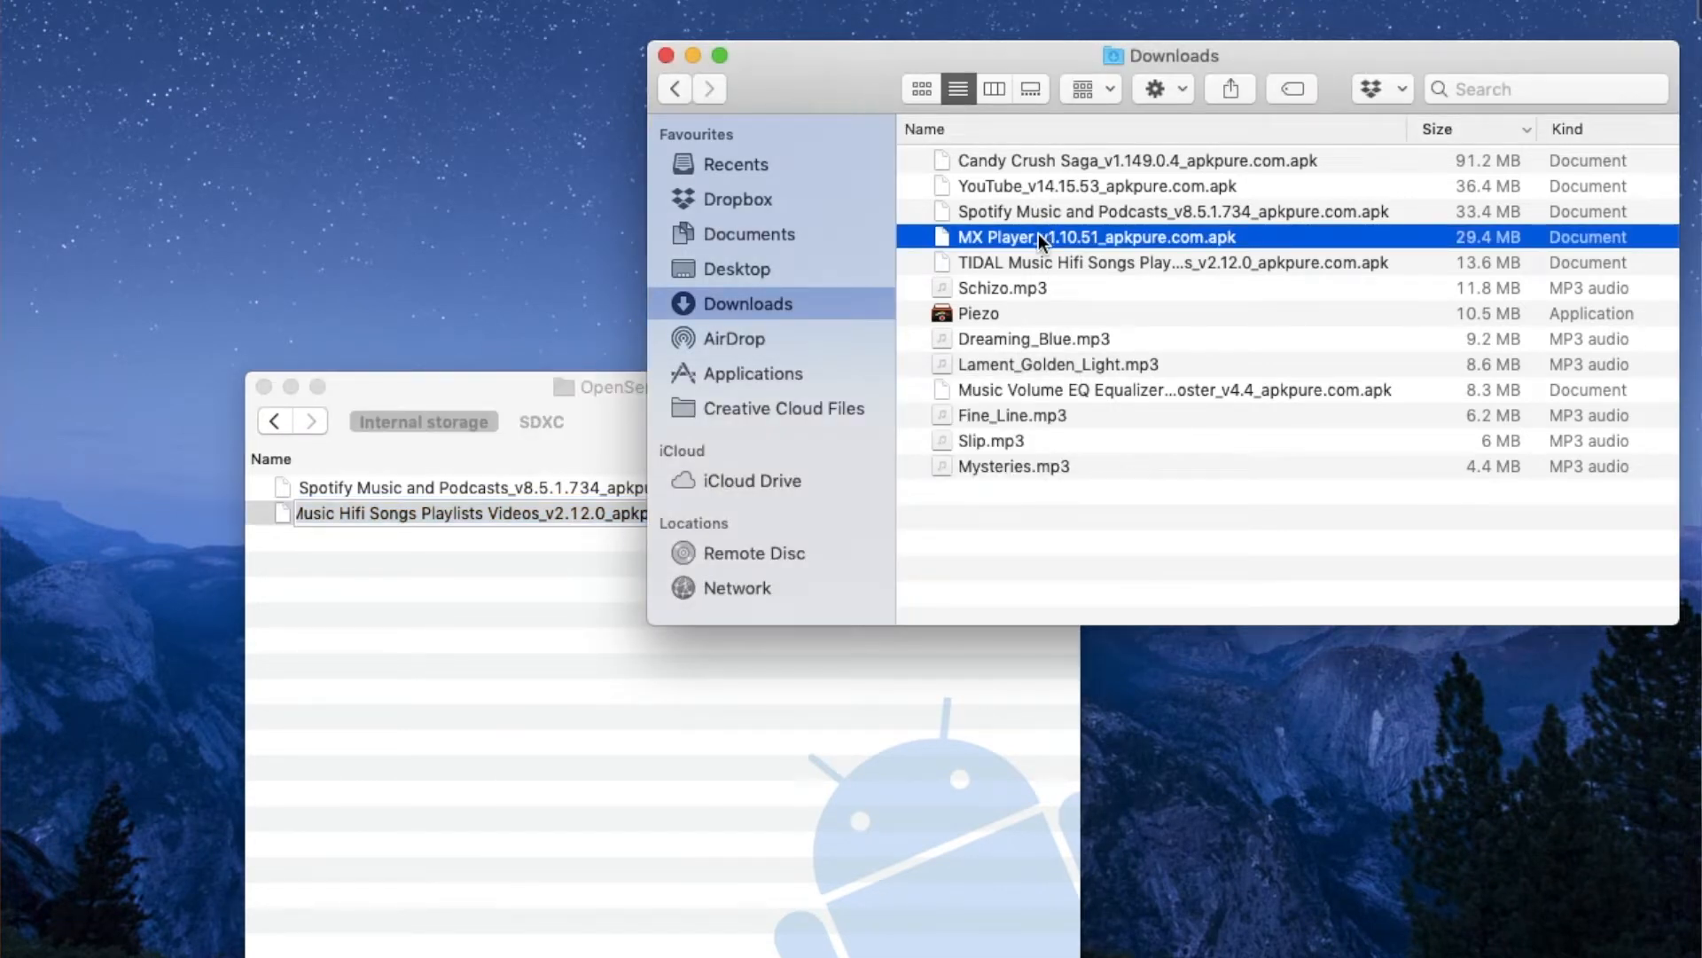
Step: Rename the MX Player APK in Downloads with the TIDAL APK's filename
{"action": "right_click", "coordinate": [1095, 237]}
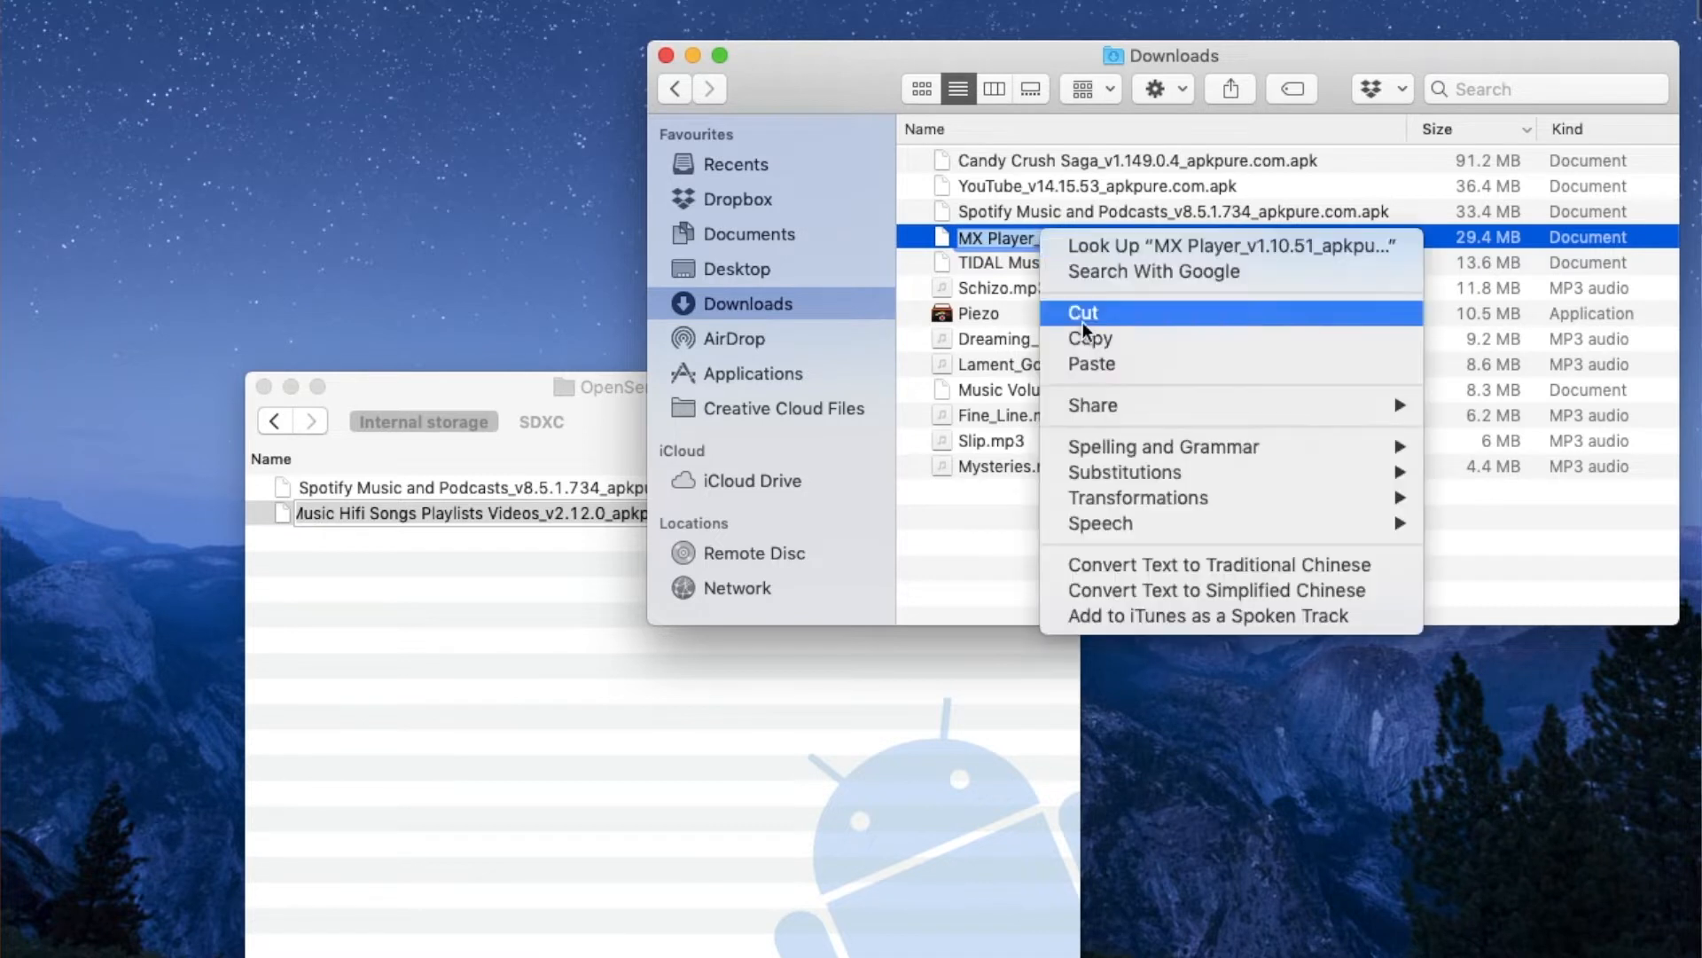
{"action": "mouse_move", "coordinate": [1091, 363]}
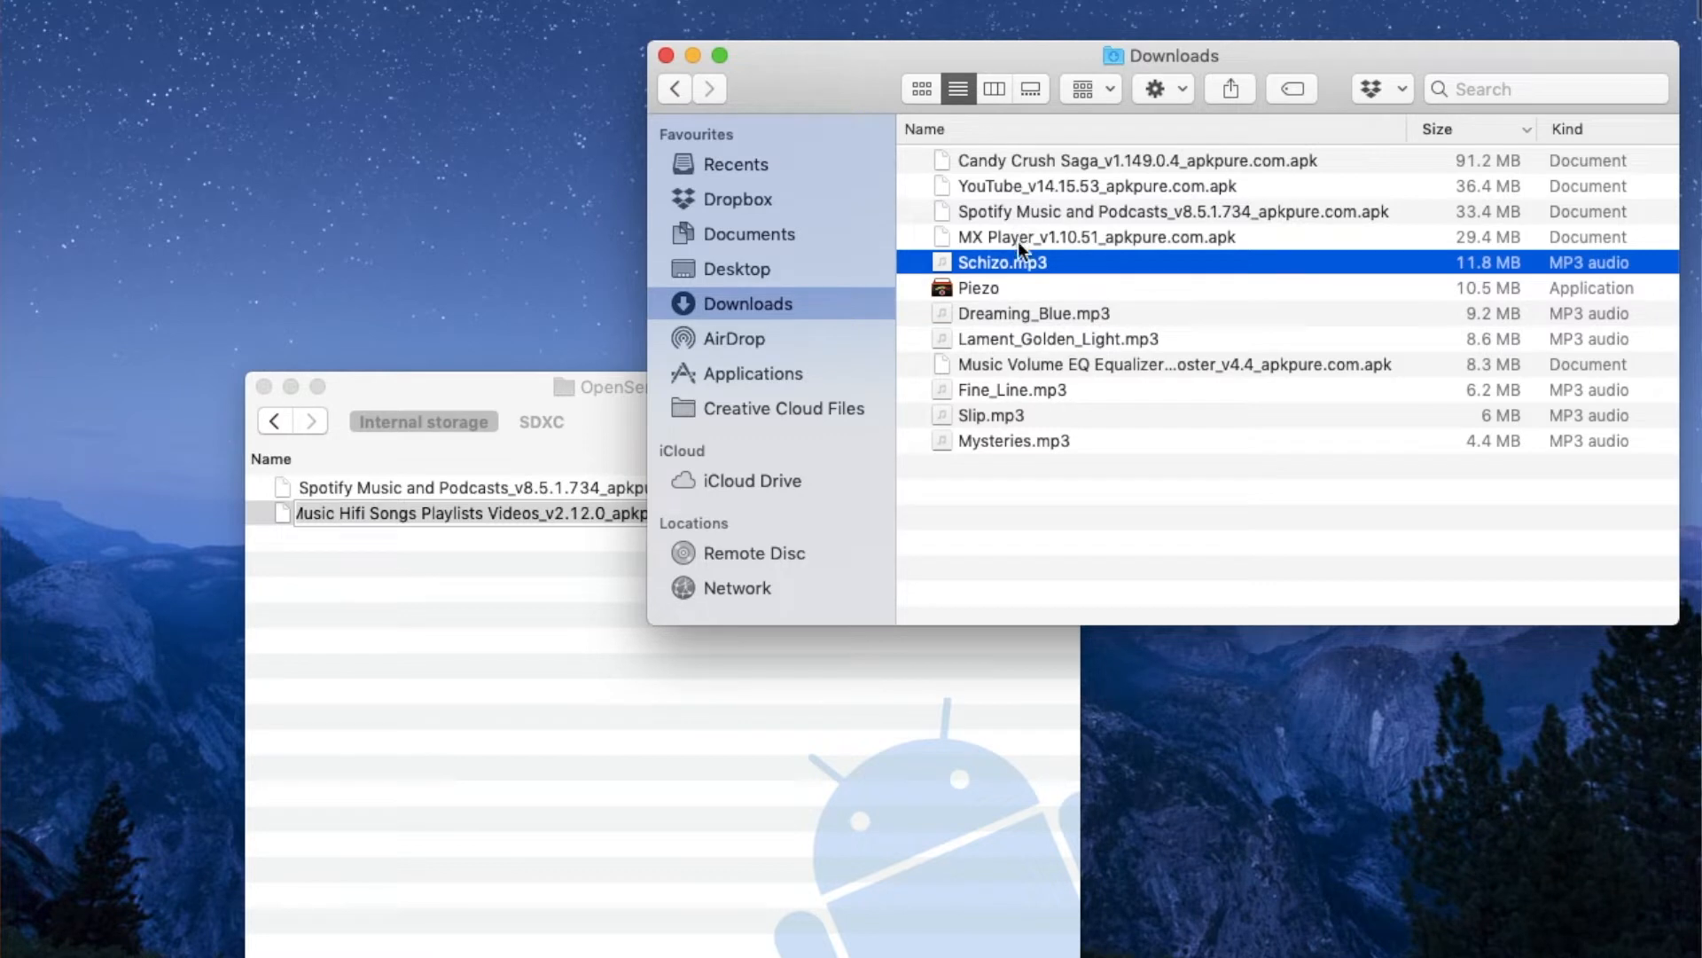
{"action": "left_click", "coordinate": [1095, 237]}
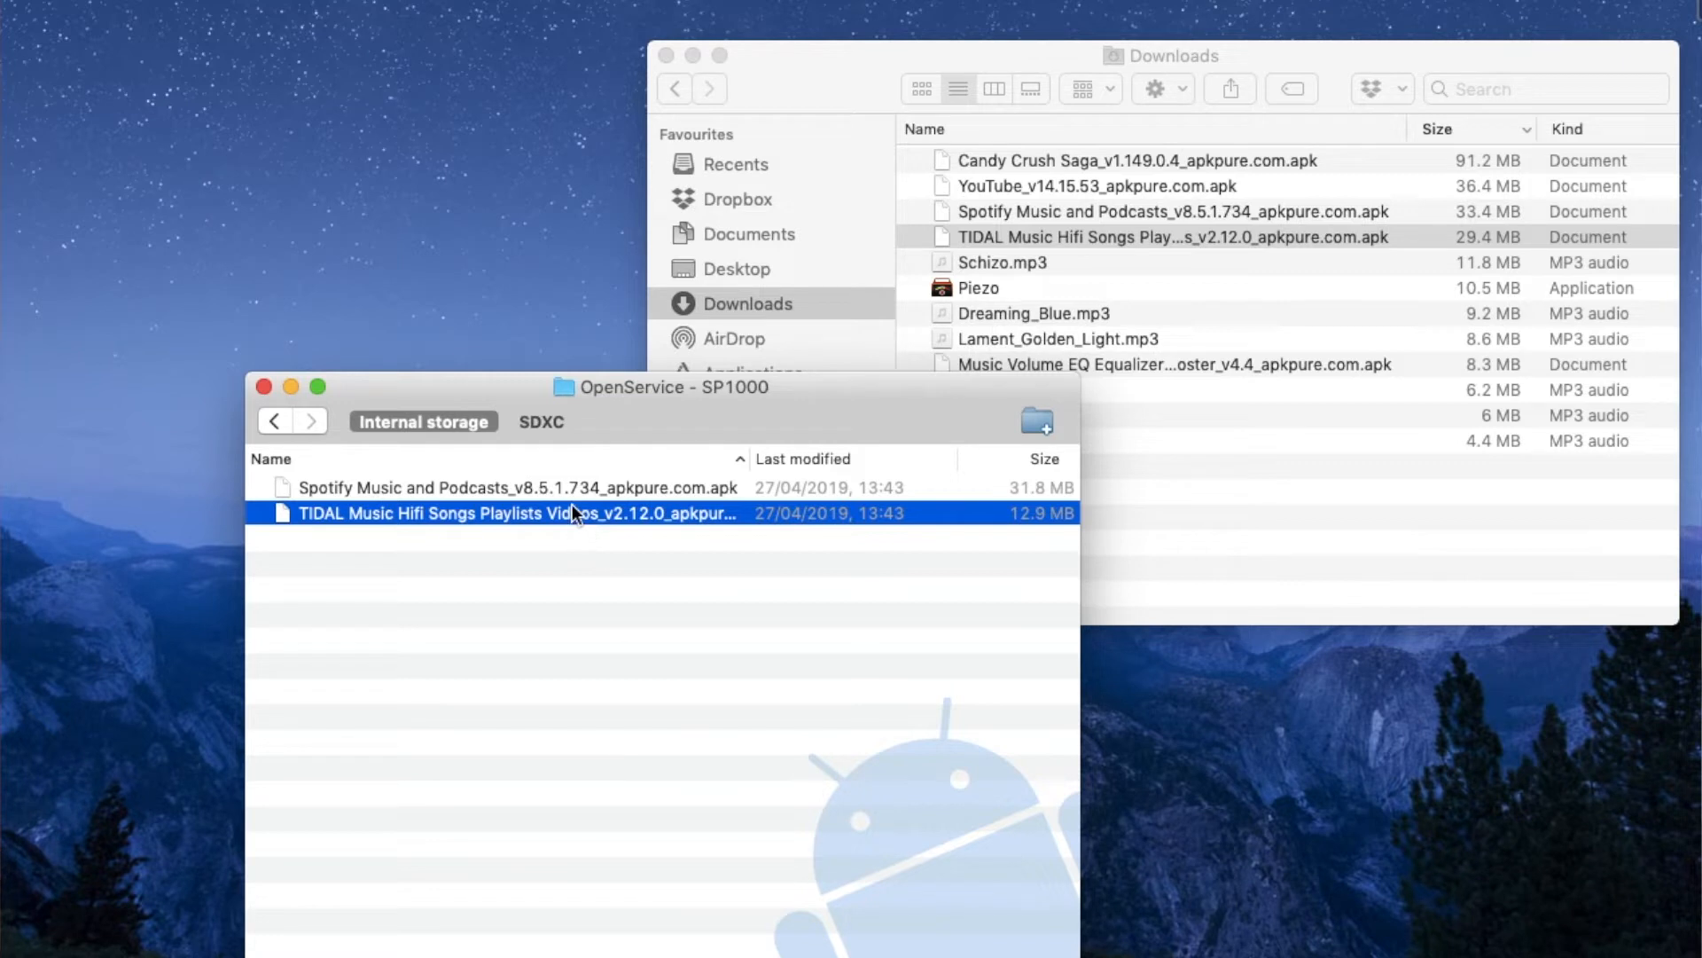
Step: Permanently delete the TIDAL APK from OpenService and drag the renamed MX Player APK in
{"action": "right_click", "coordinate": [575, 513]}
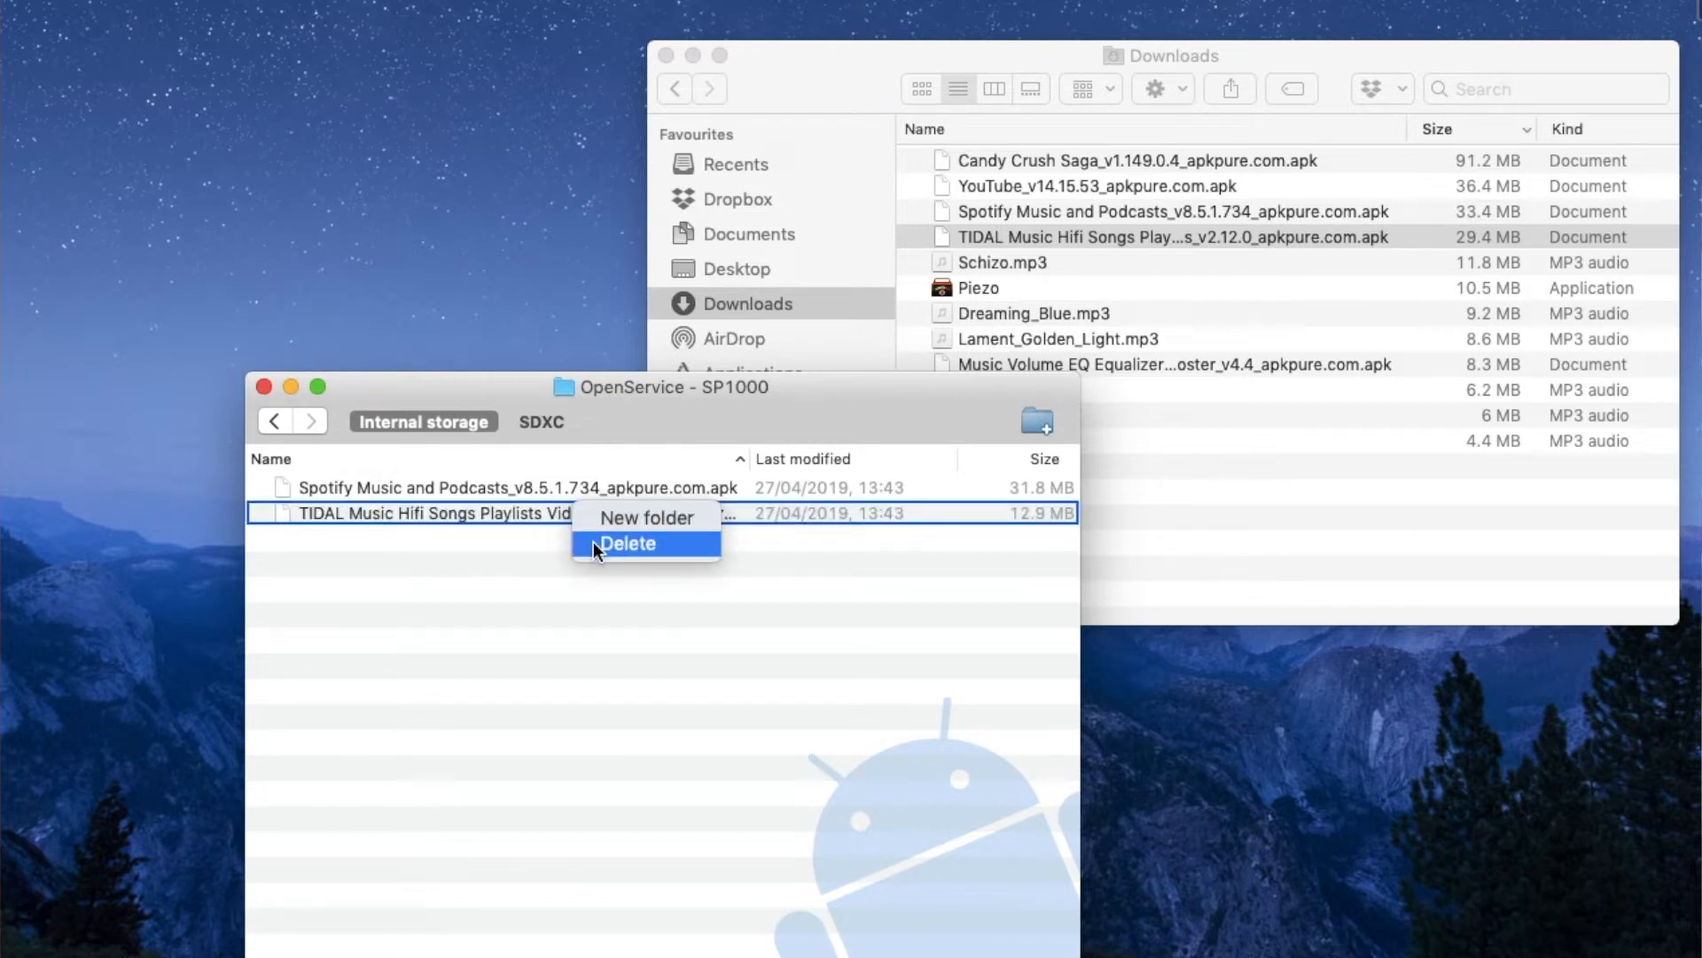
{"action": "left_click", "coordinate": [629, 543]}
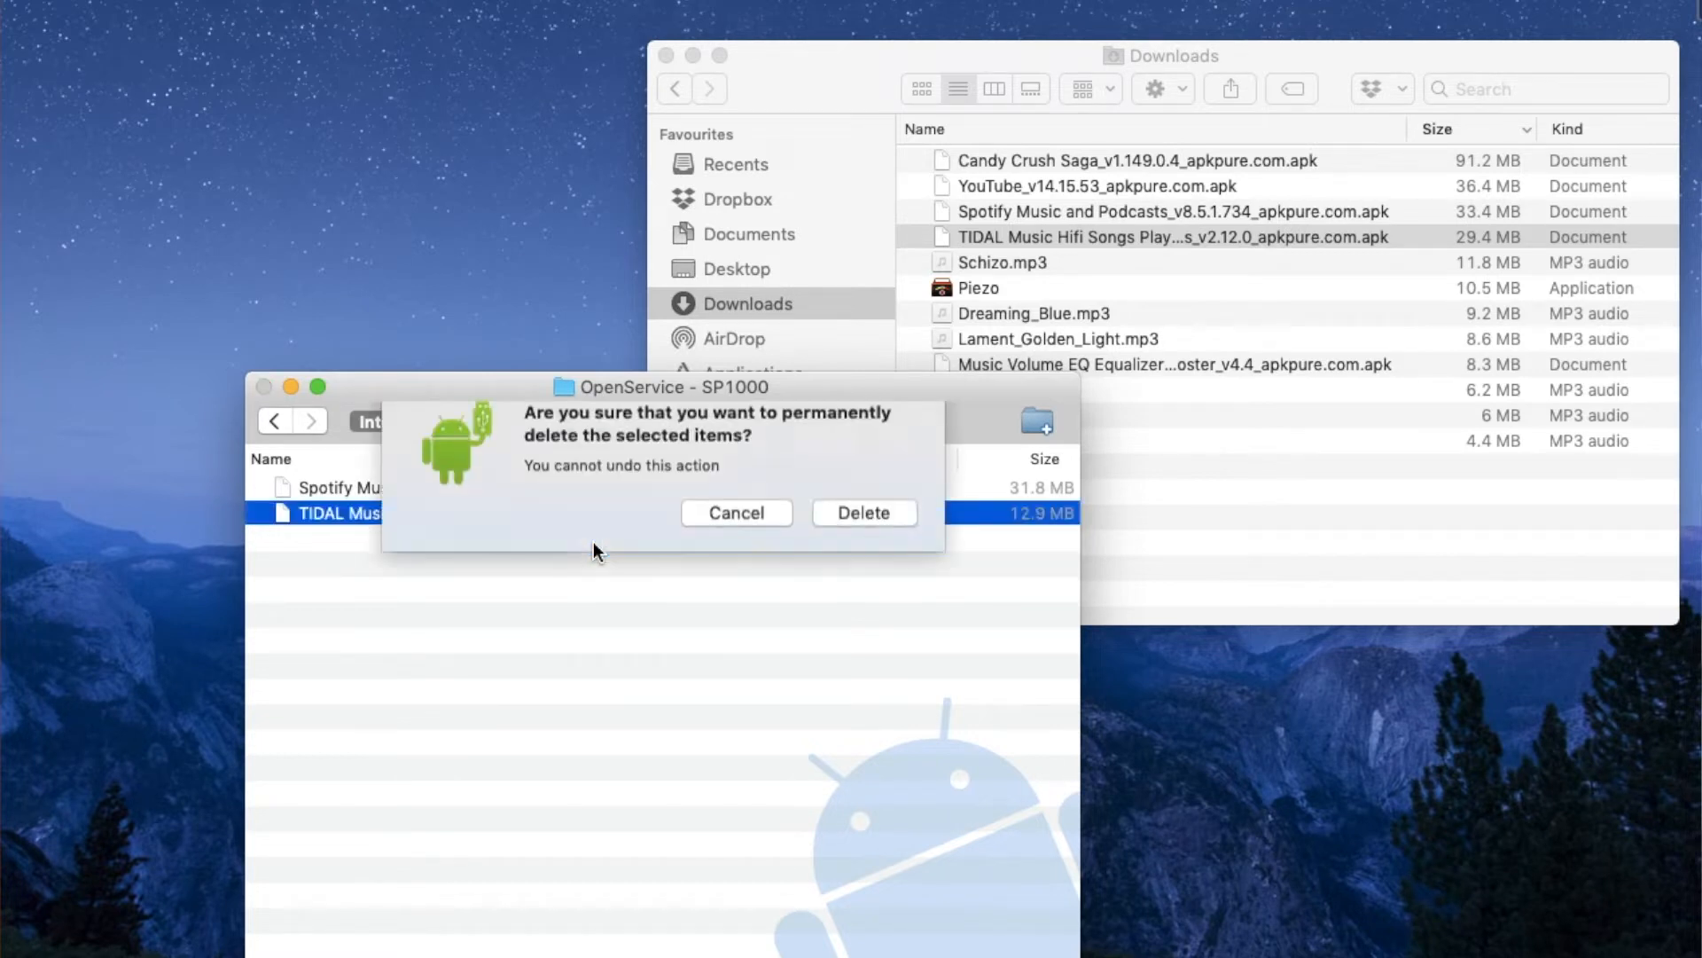
{"action": "left_click", "coordinate": [863, 512]}
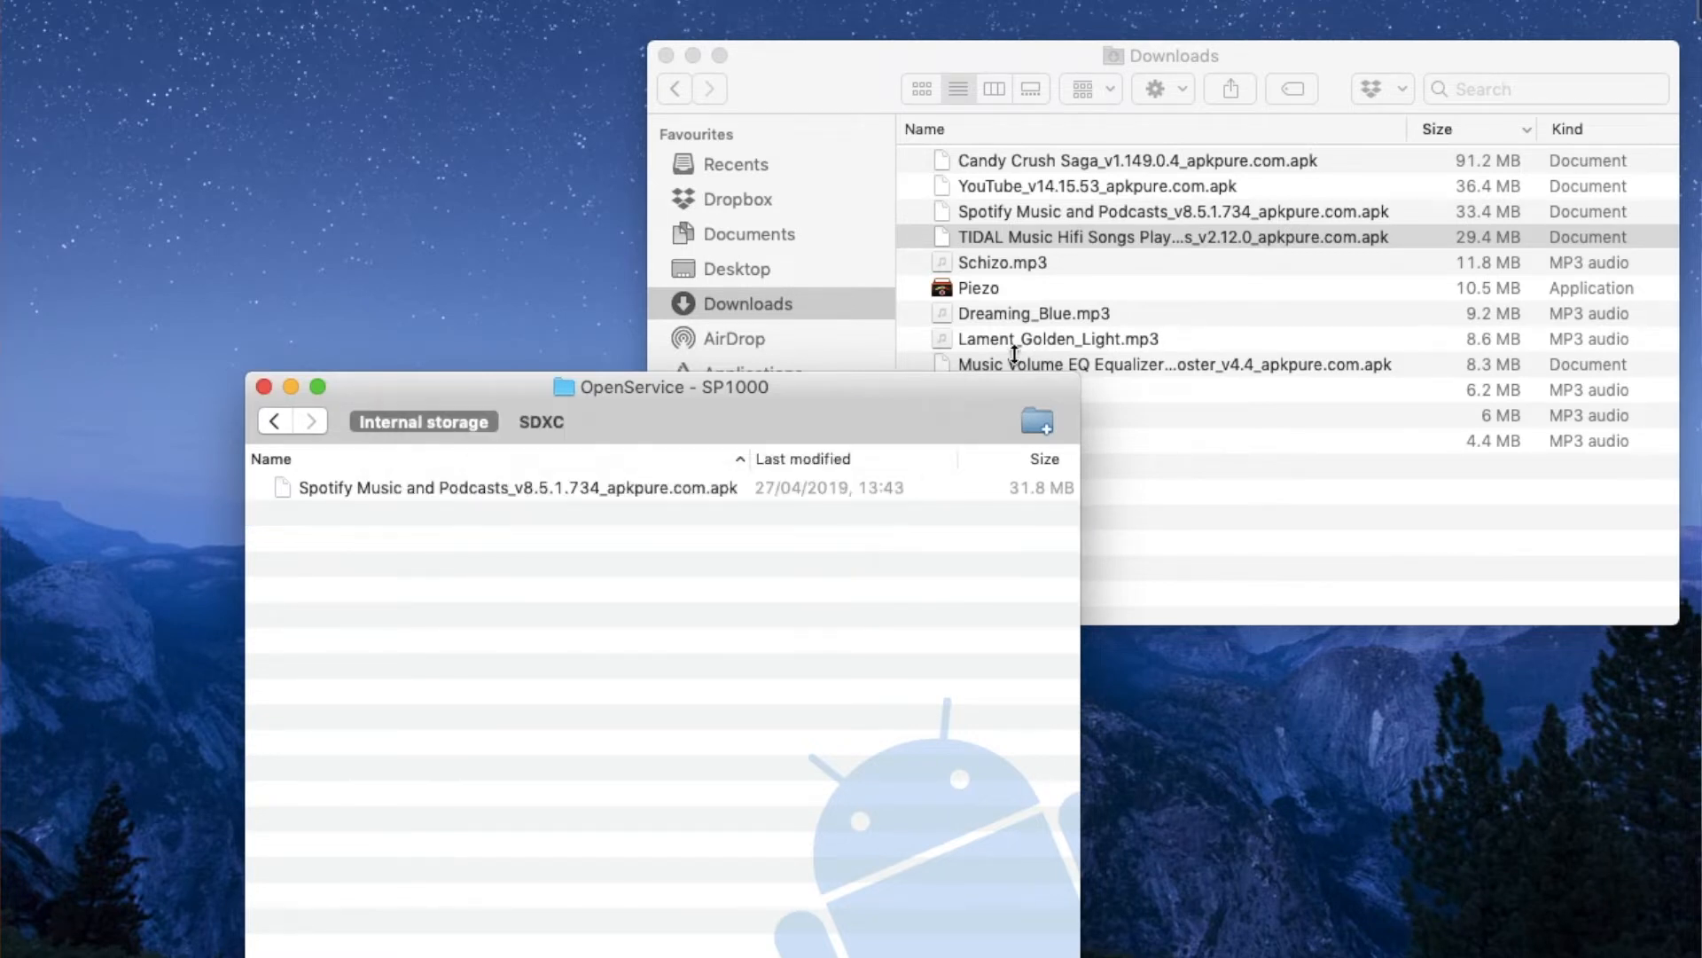
{"action": "left_click_drag", "start_coordinate": [1173, 237], "coordinate": [635, 711]}
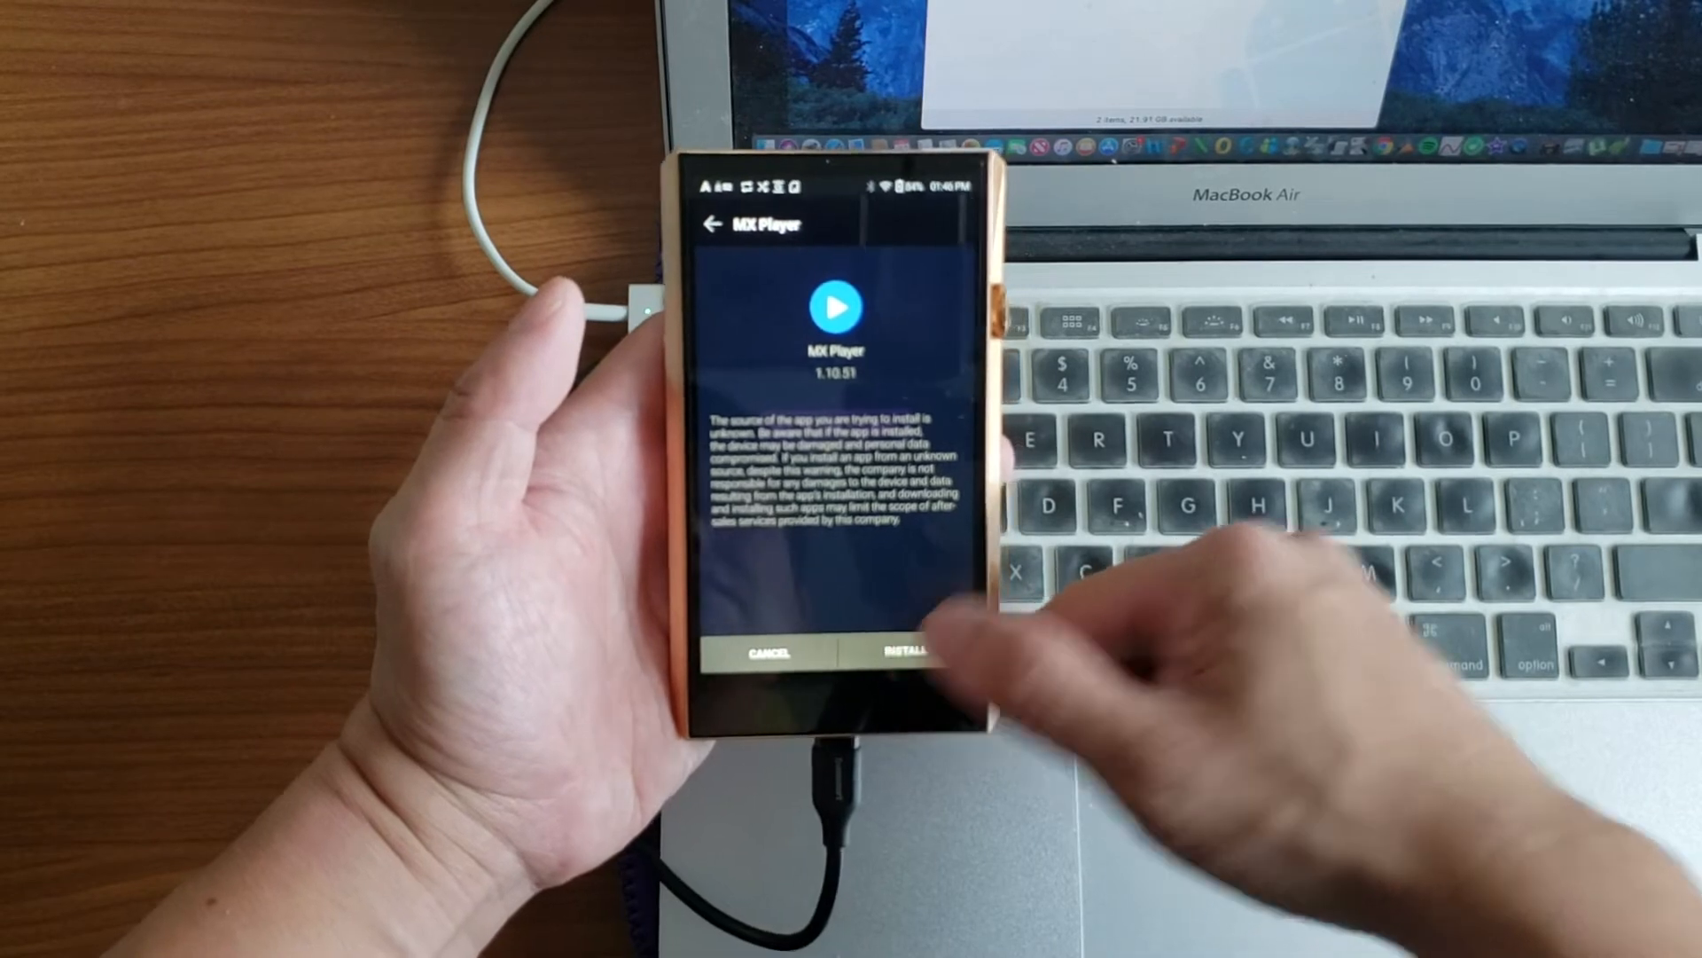
Step: Install MX Player 1.10.51 past the unknown-source warning and close the confirmation
{"action": "left_click", "coordinate": [899, 652]}
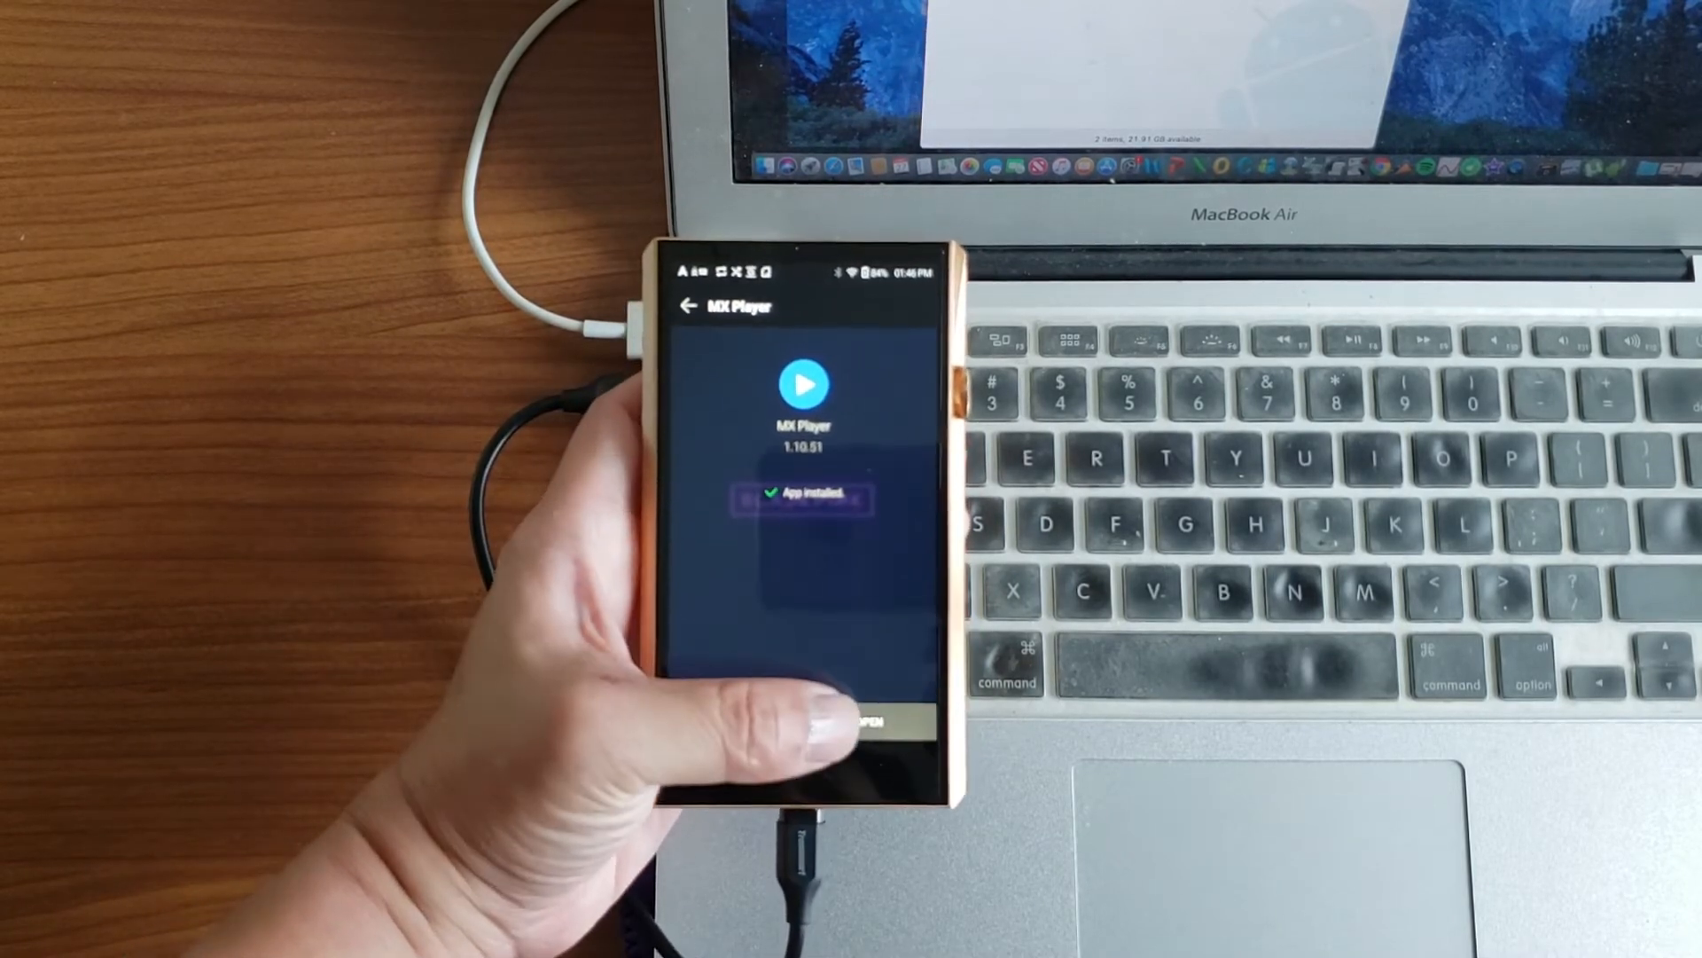
{"action": "left_click", "coordinate": [809, 721]}
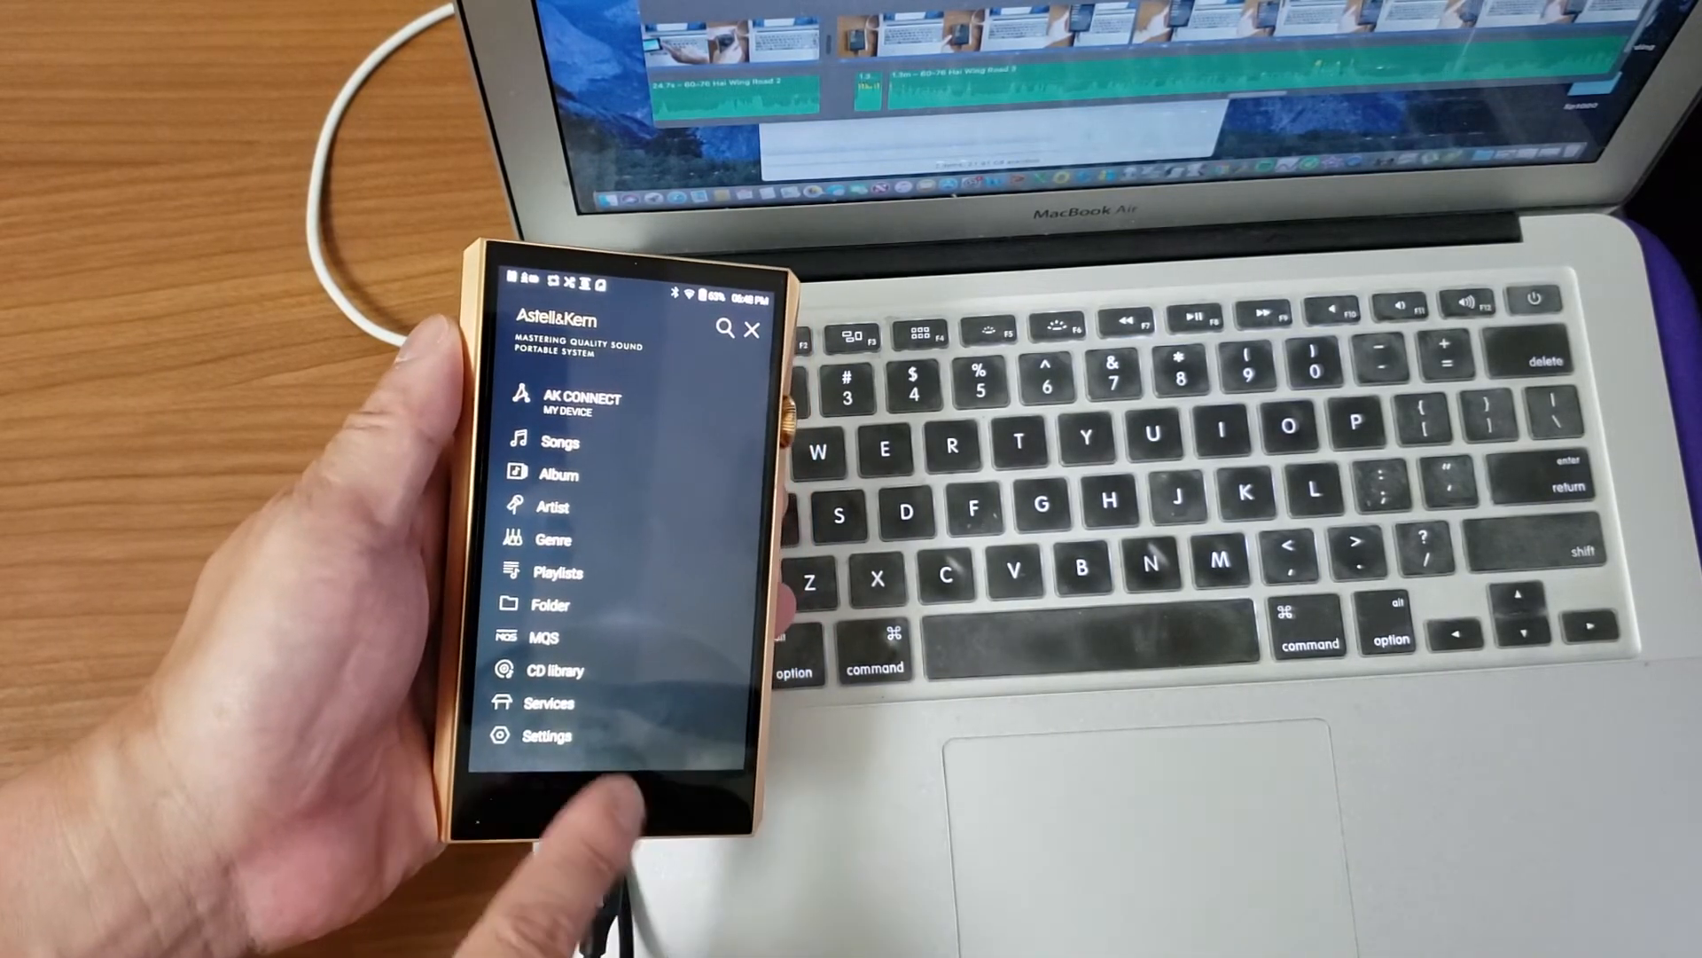
Step: Open Services from the SP1000's main library menu
{"action": "left_click", "coordinate": [548, 735]}
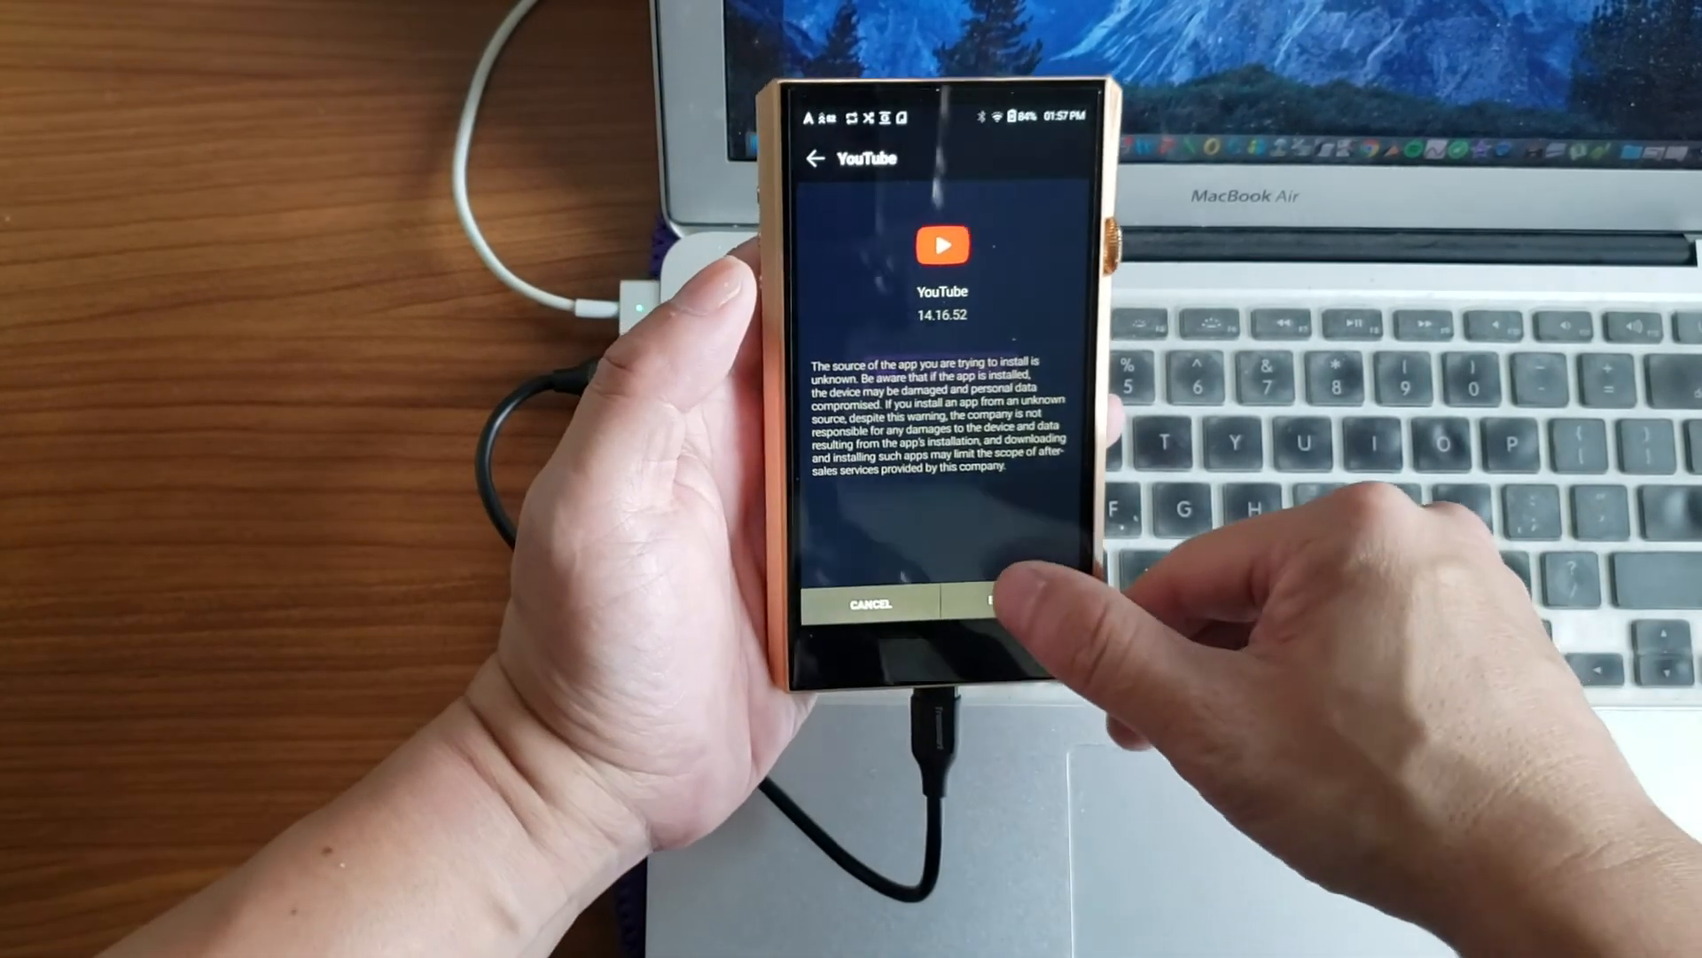
Step: Install YouTube 14.16.52 and finish, returning to the Services list
{"action": "left_click", "coordinate": [1004, 604]}
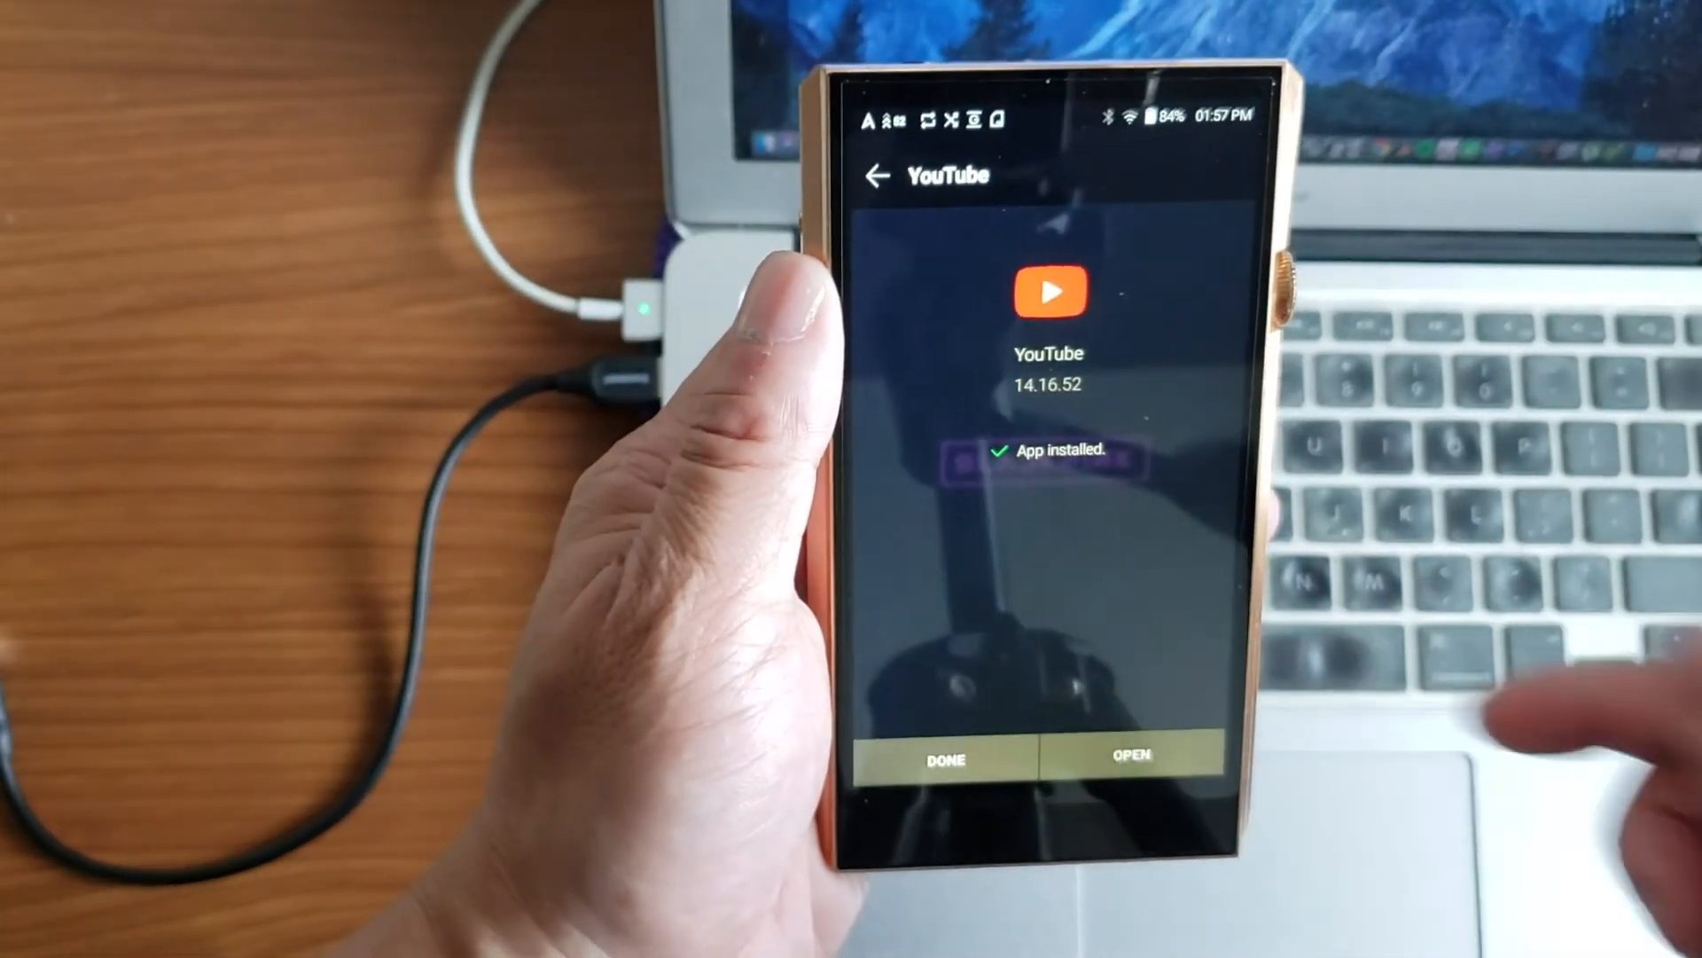
{"action": "left_click", "coordinate": [1131, 756]}
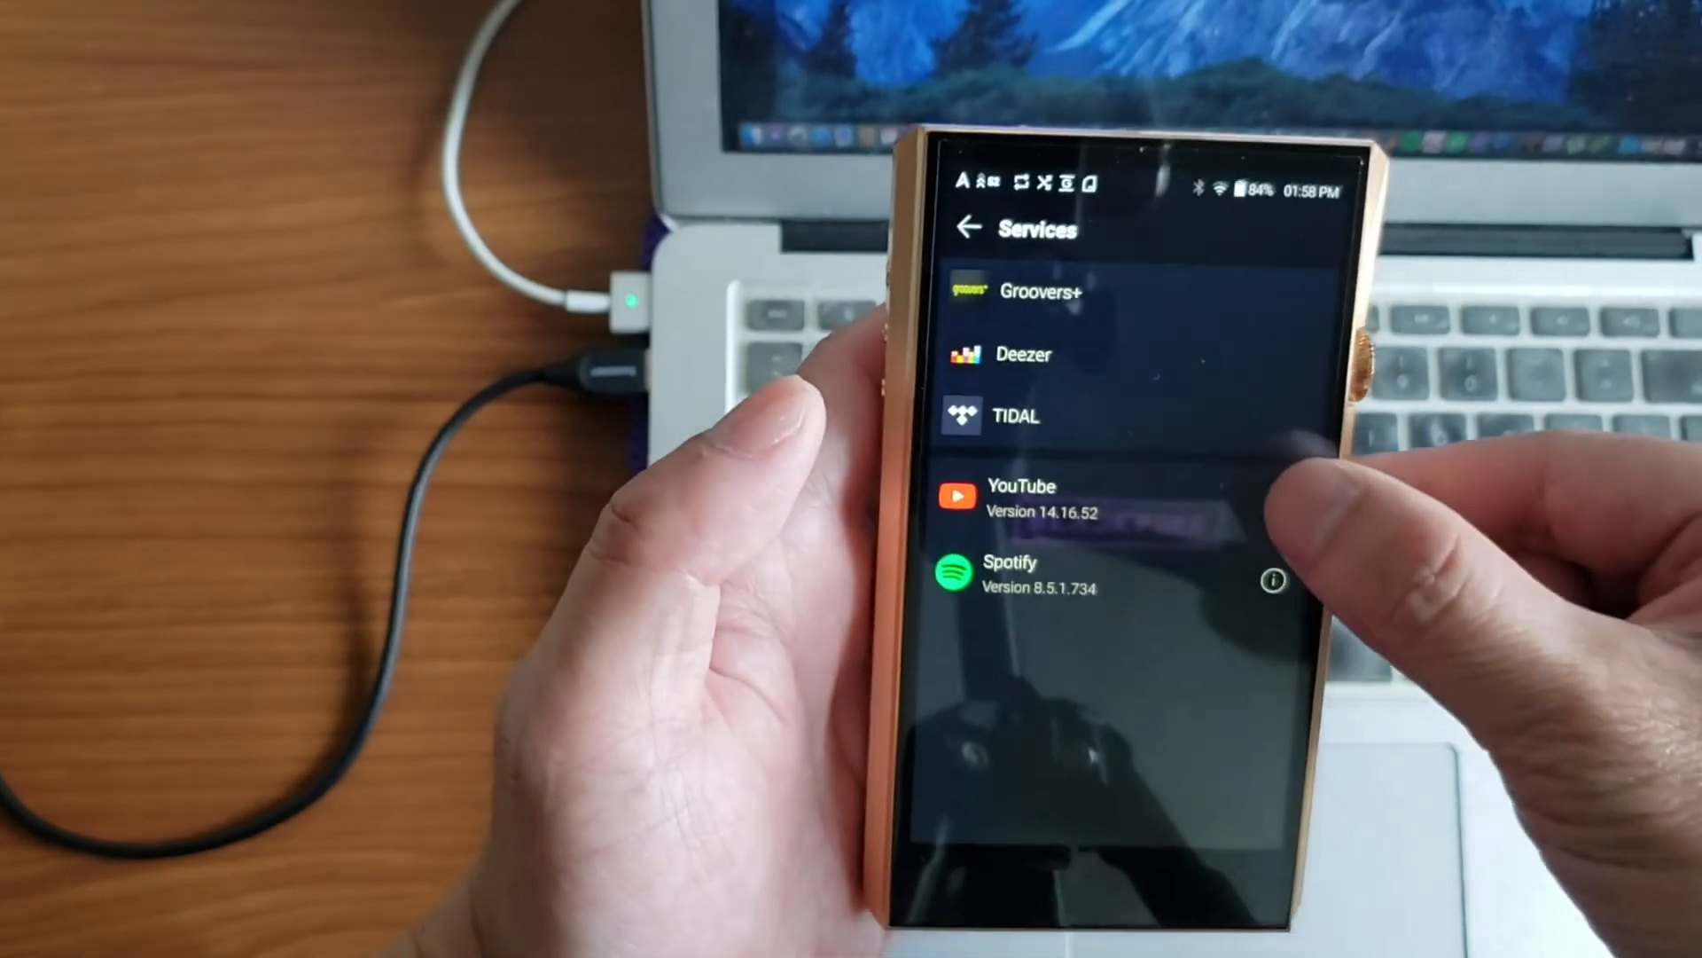
{"action": "left_click", "coordinate": [1021, 499]}
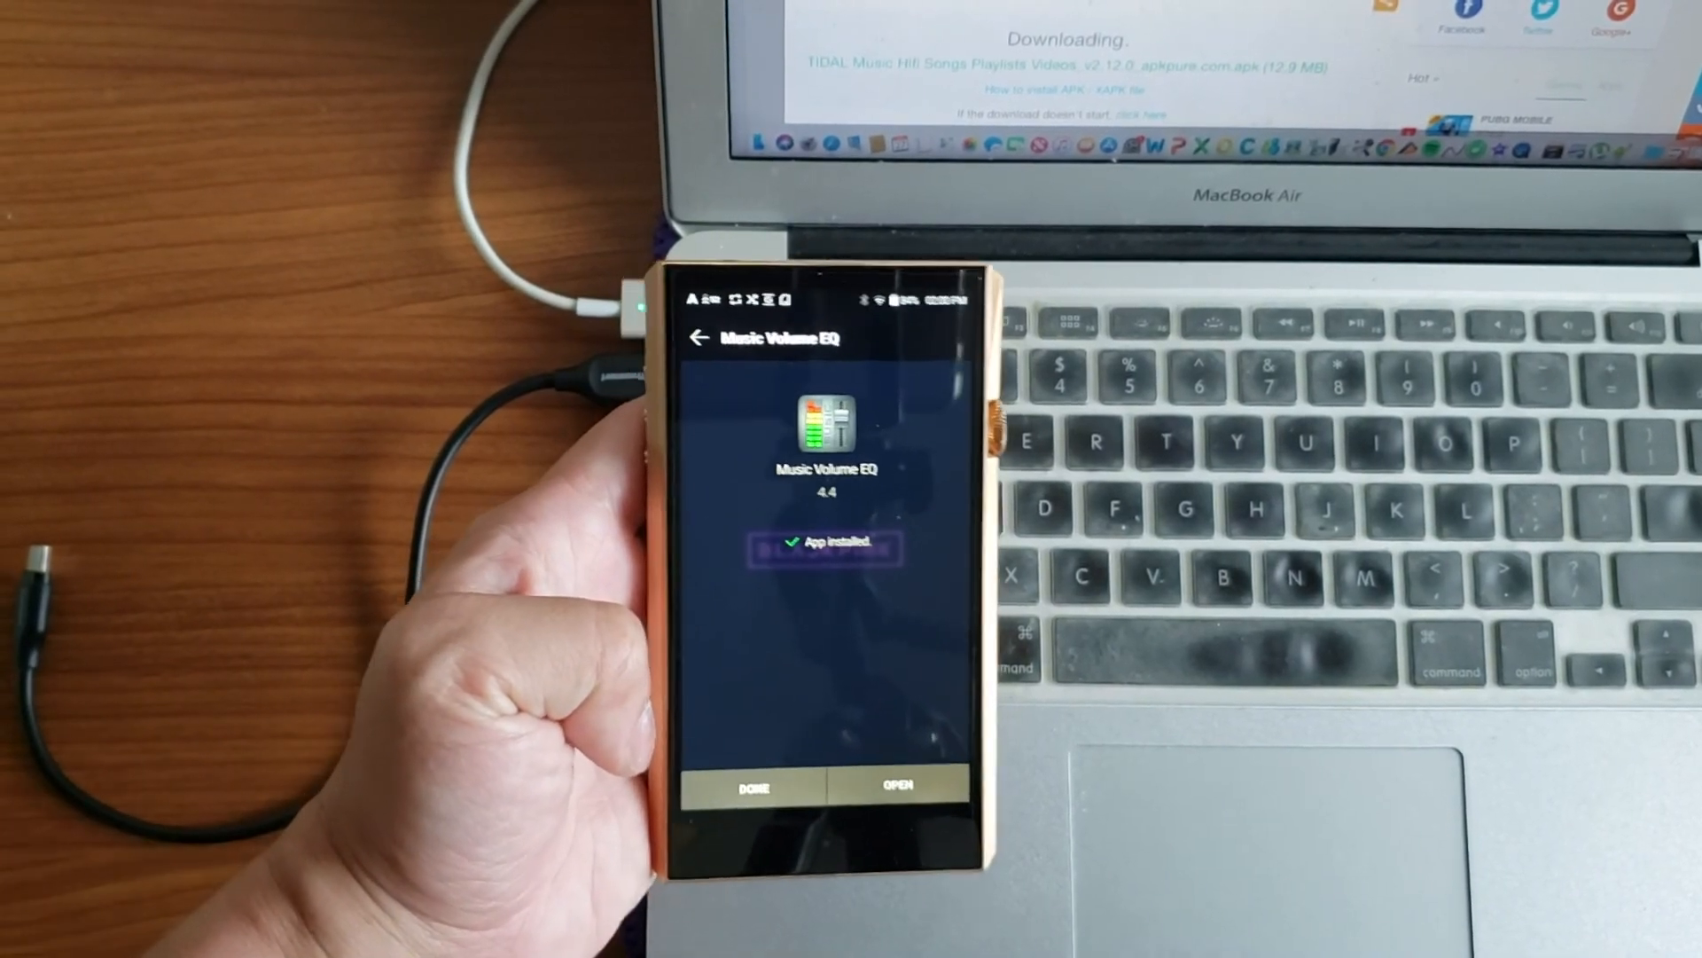
Step: Launch Music Volume EQ 4.4 and accept its welcome terms
{"action": "left_click", "coordinate": [896, 787]}
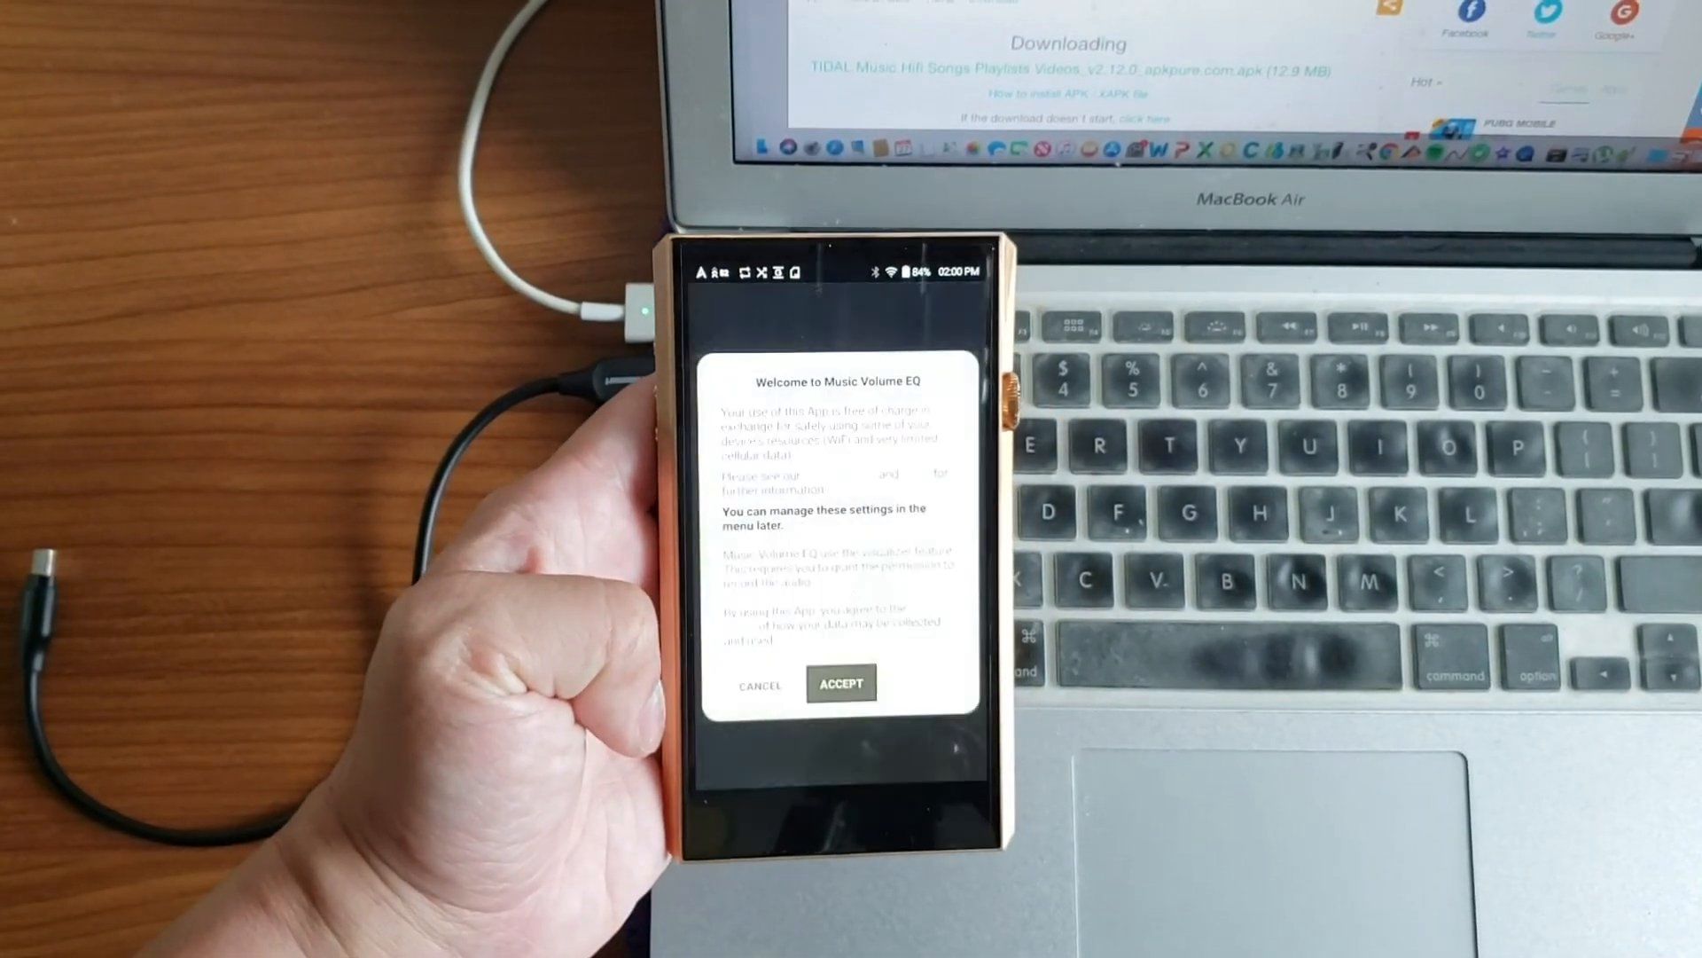
{"action": "left_click", "coordinate": [840, 682]}
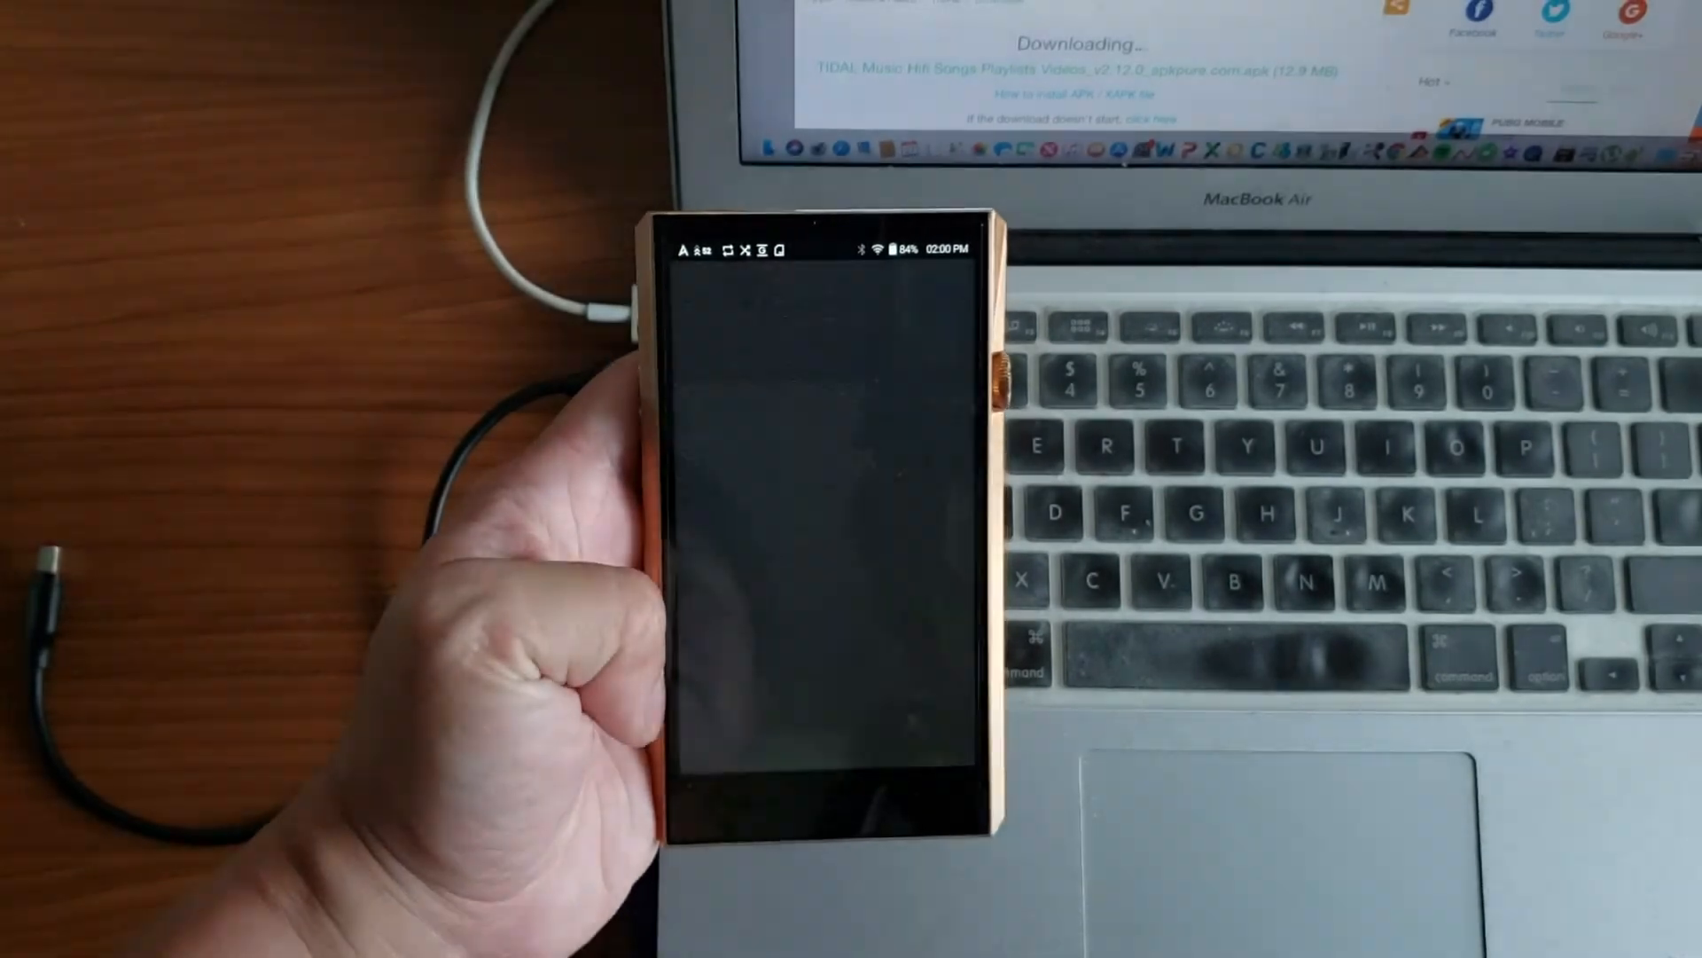